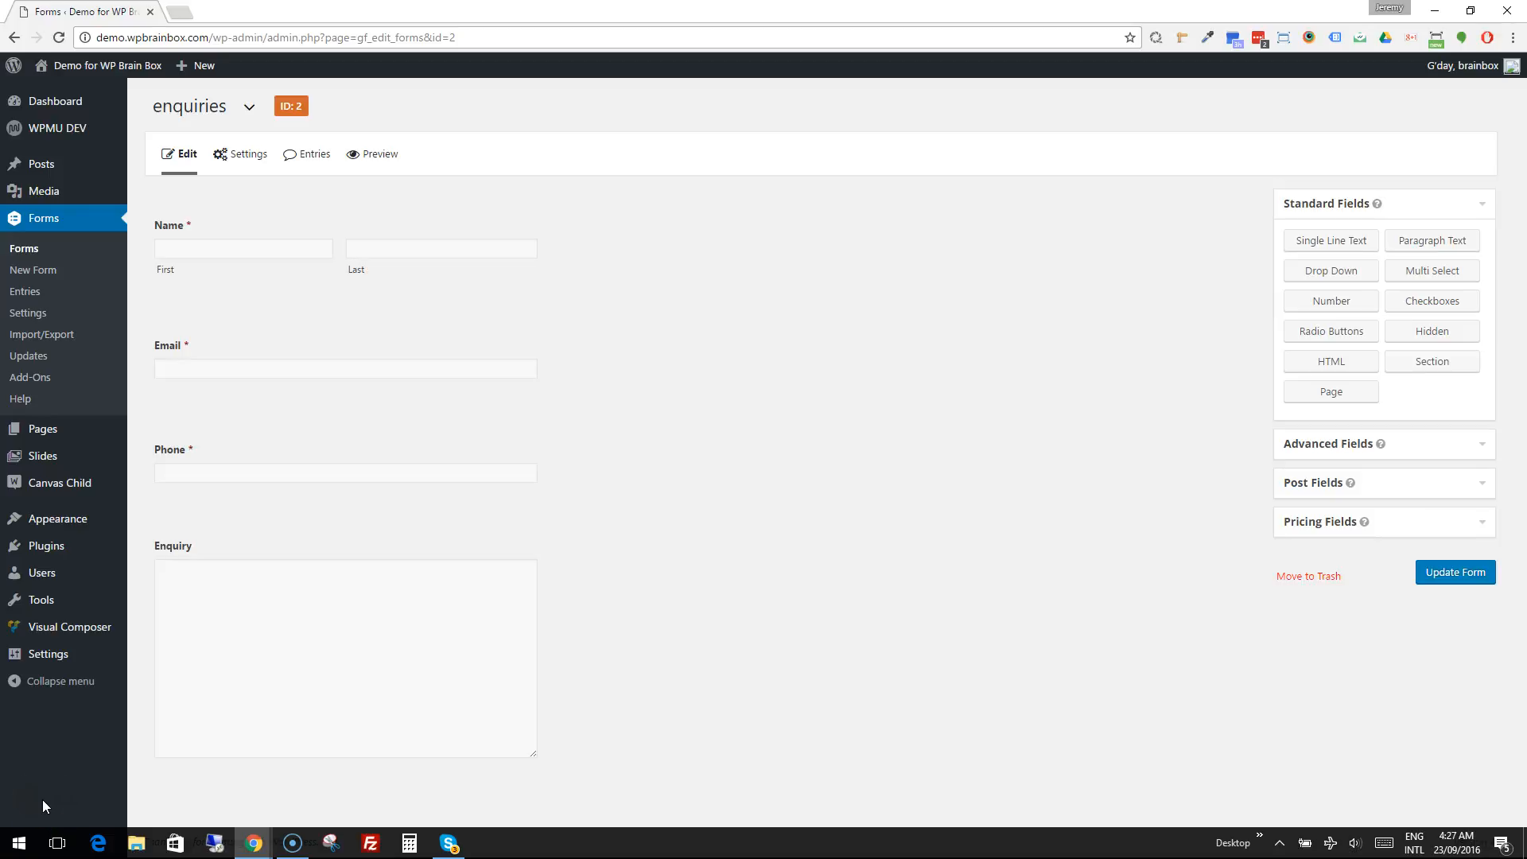
mouse_move(378, 154)
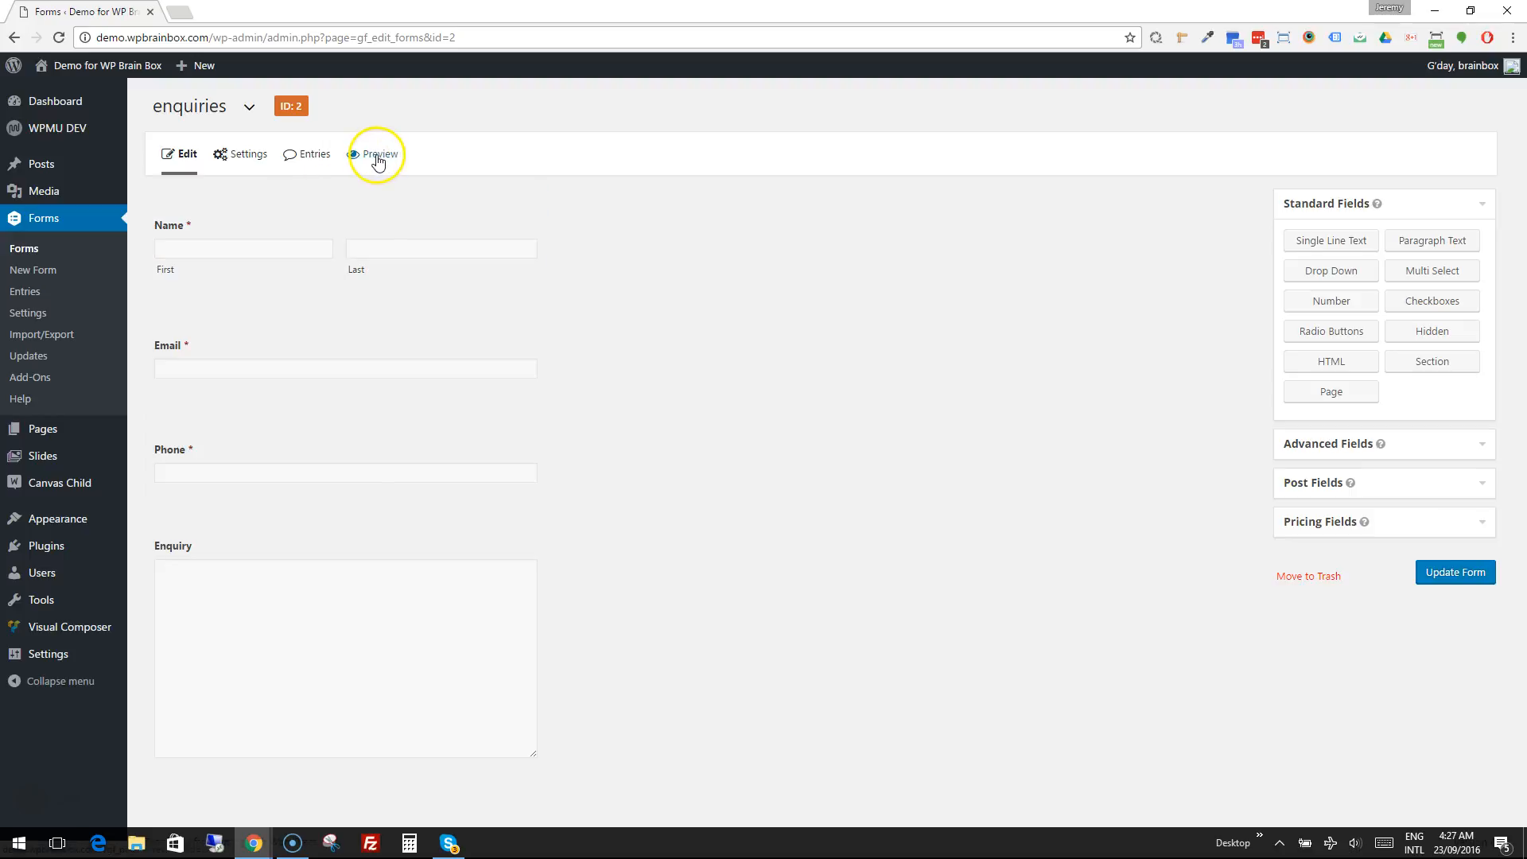
Step: Go to the Pages list and open Sample Page, the front page, for editing
click(378, 154)
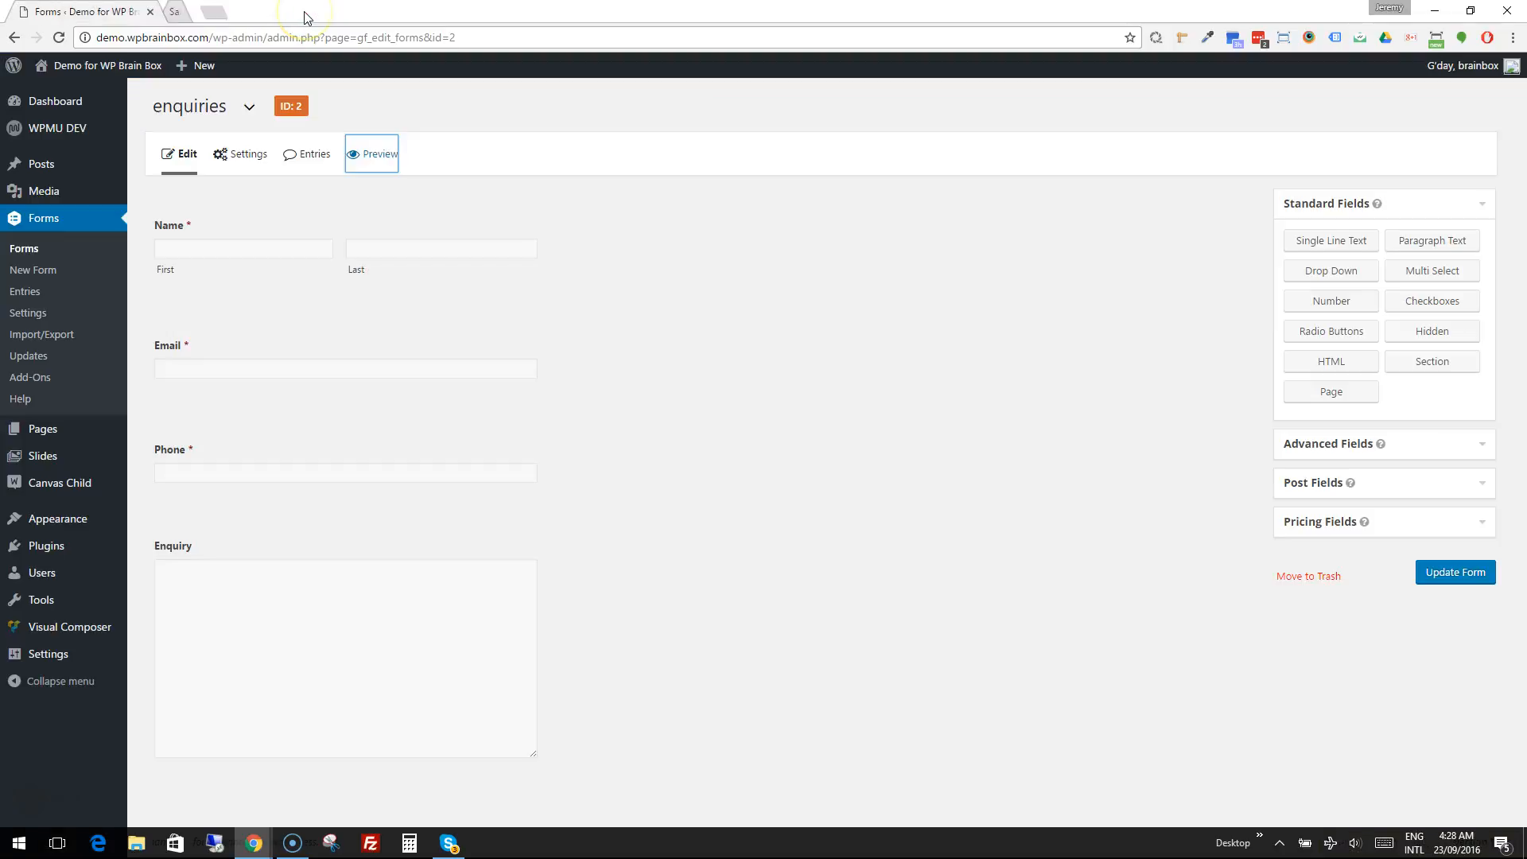
mouse_move(27, 419)
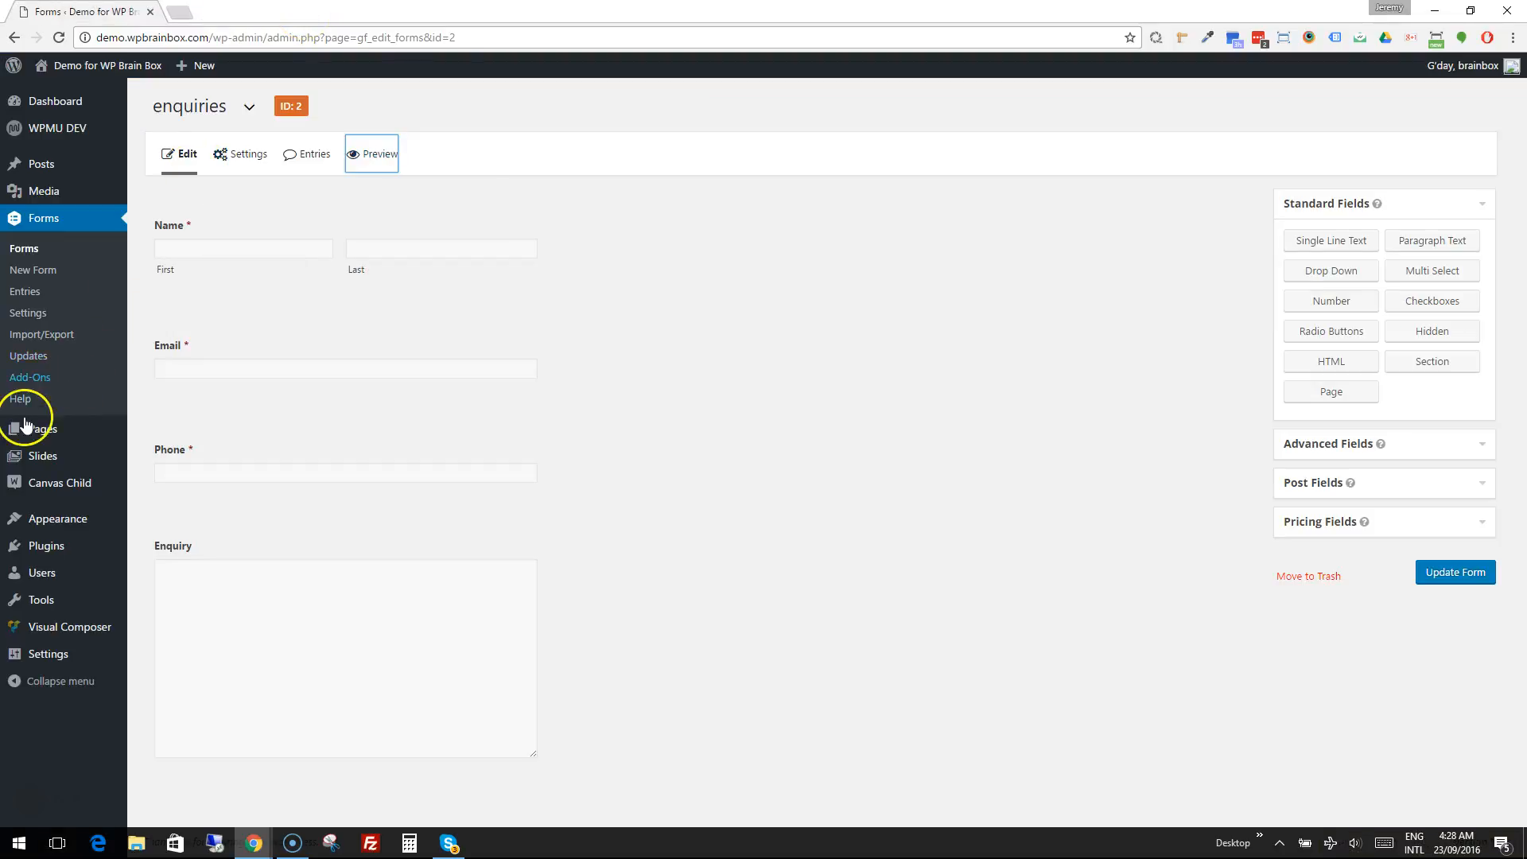
click(42, 429)
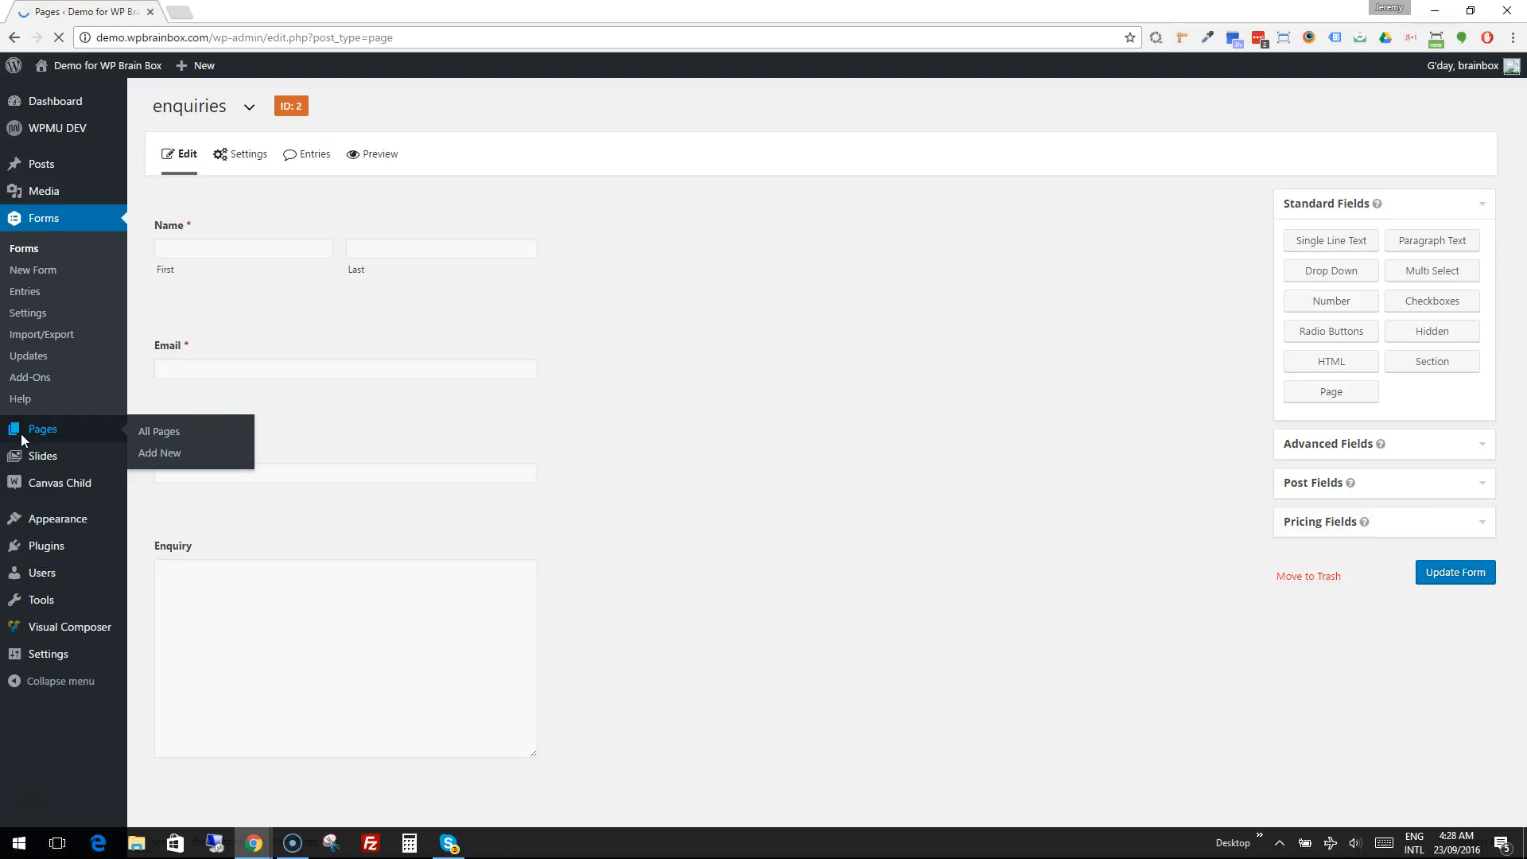
click(157, 430)
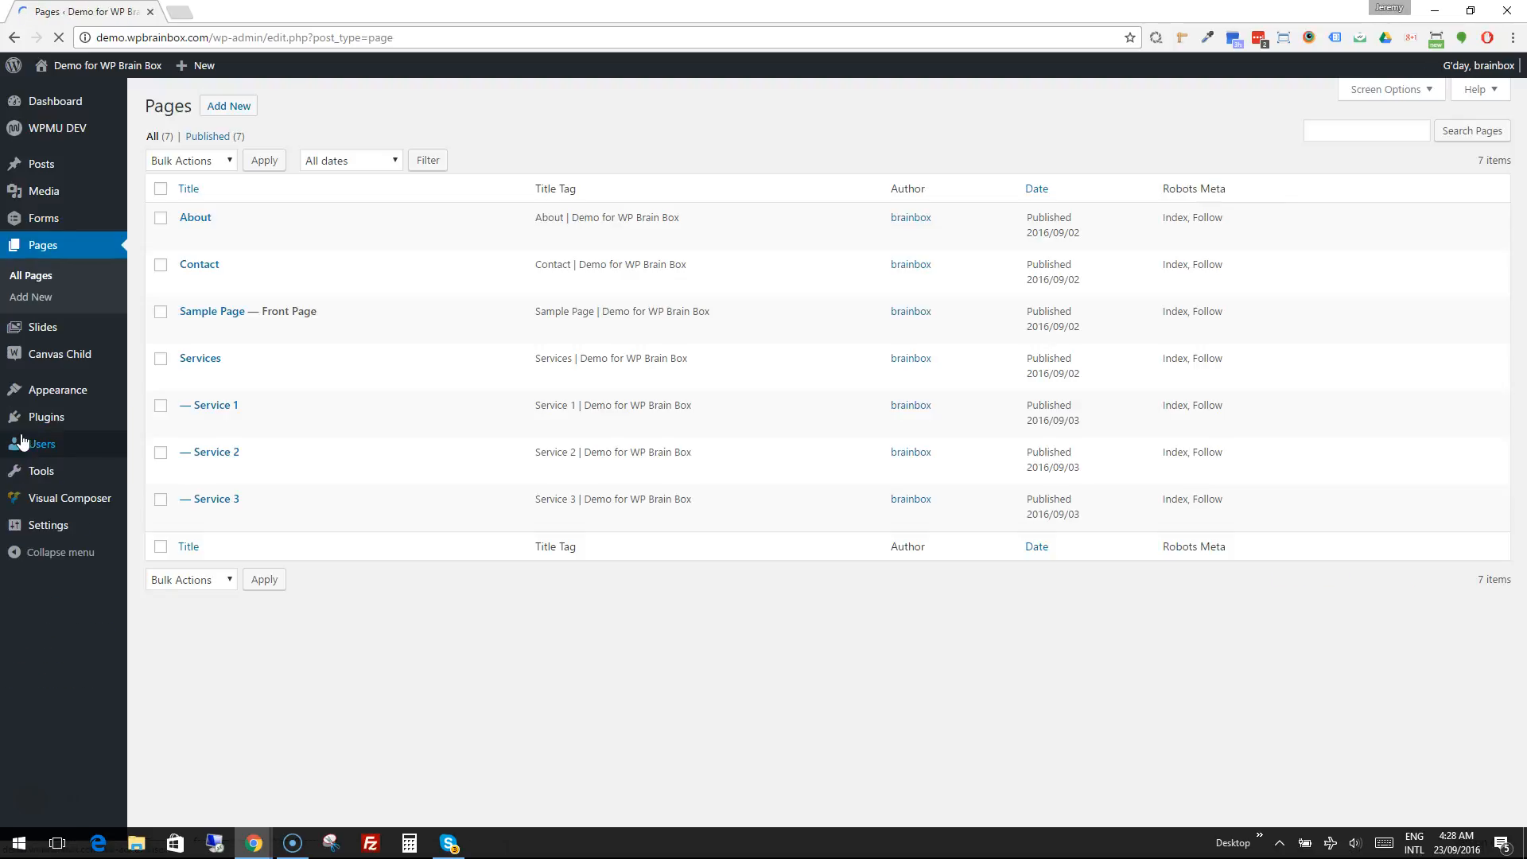
mouse_move(208, 311)
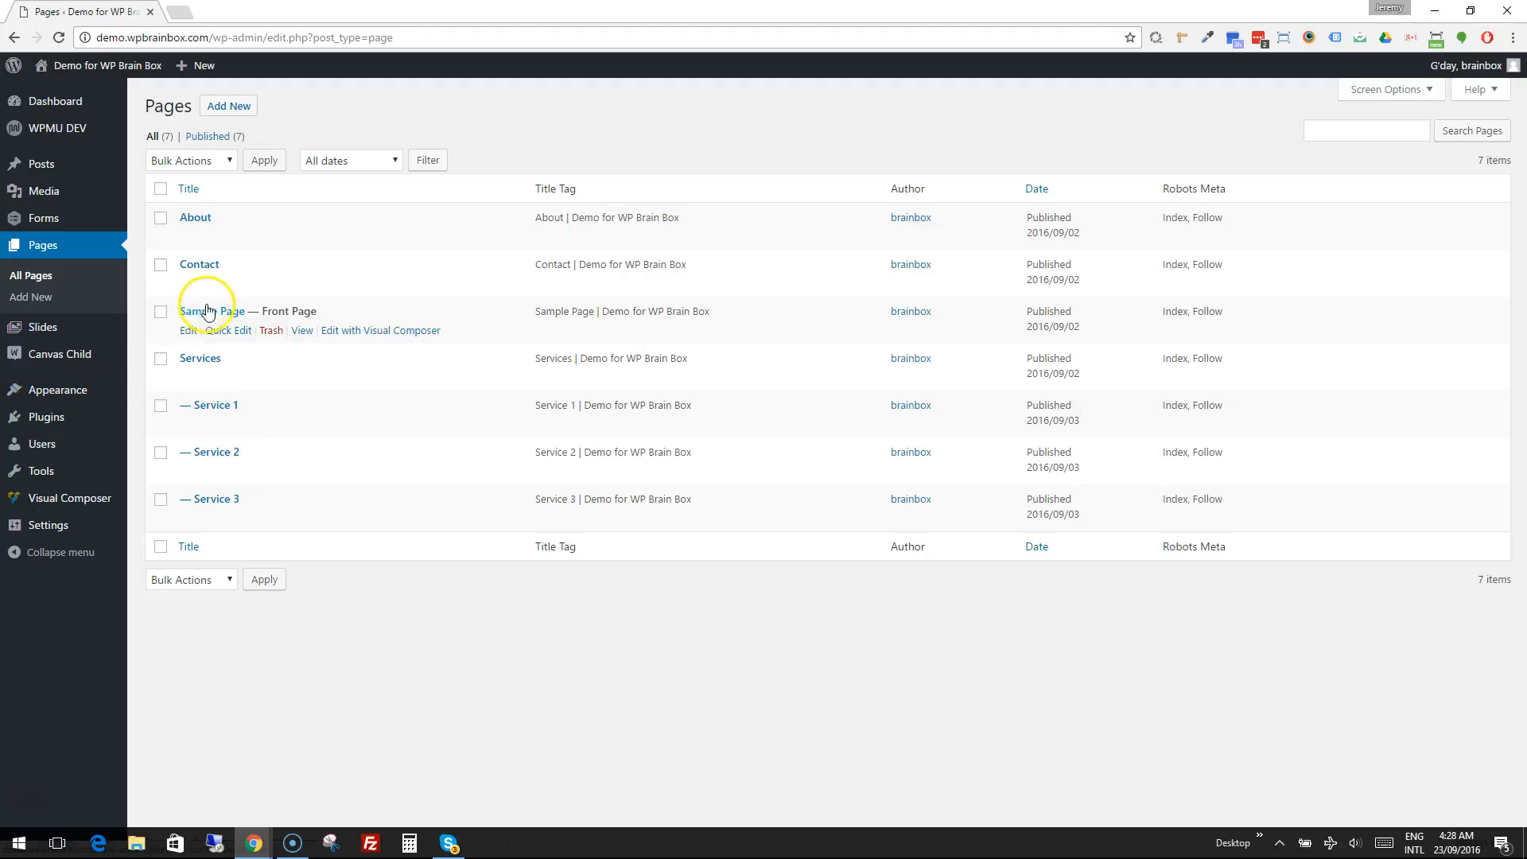
click(210, 311)
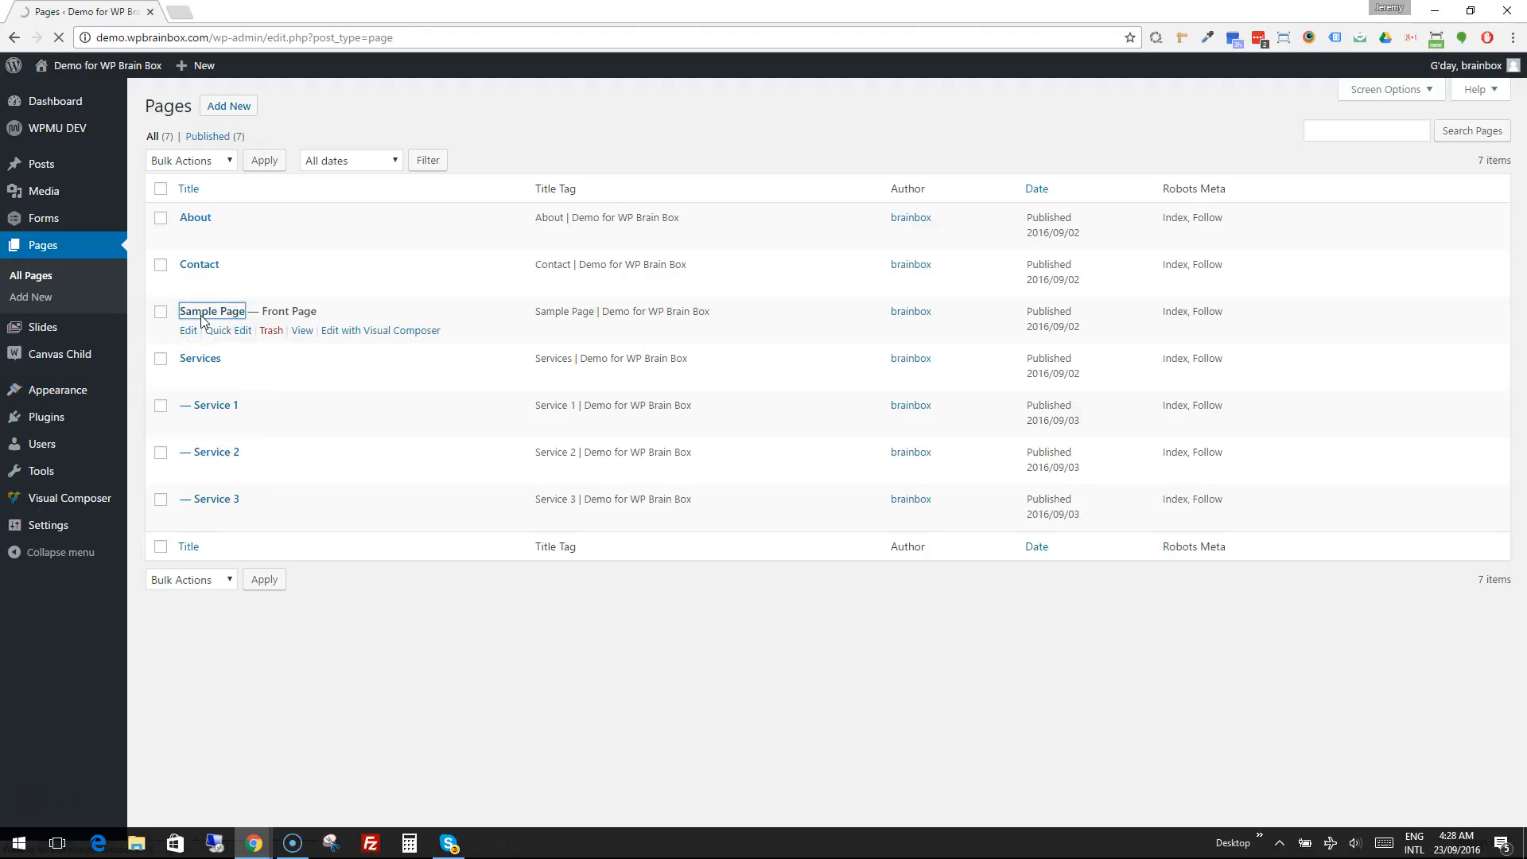
click(190, 330)
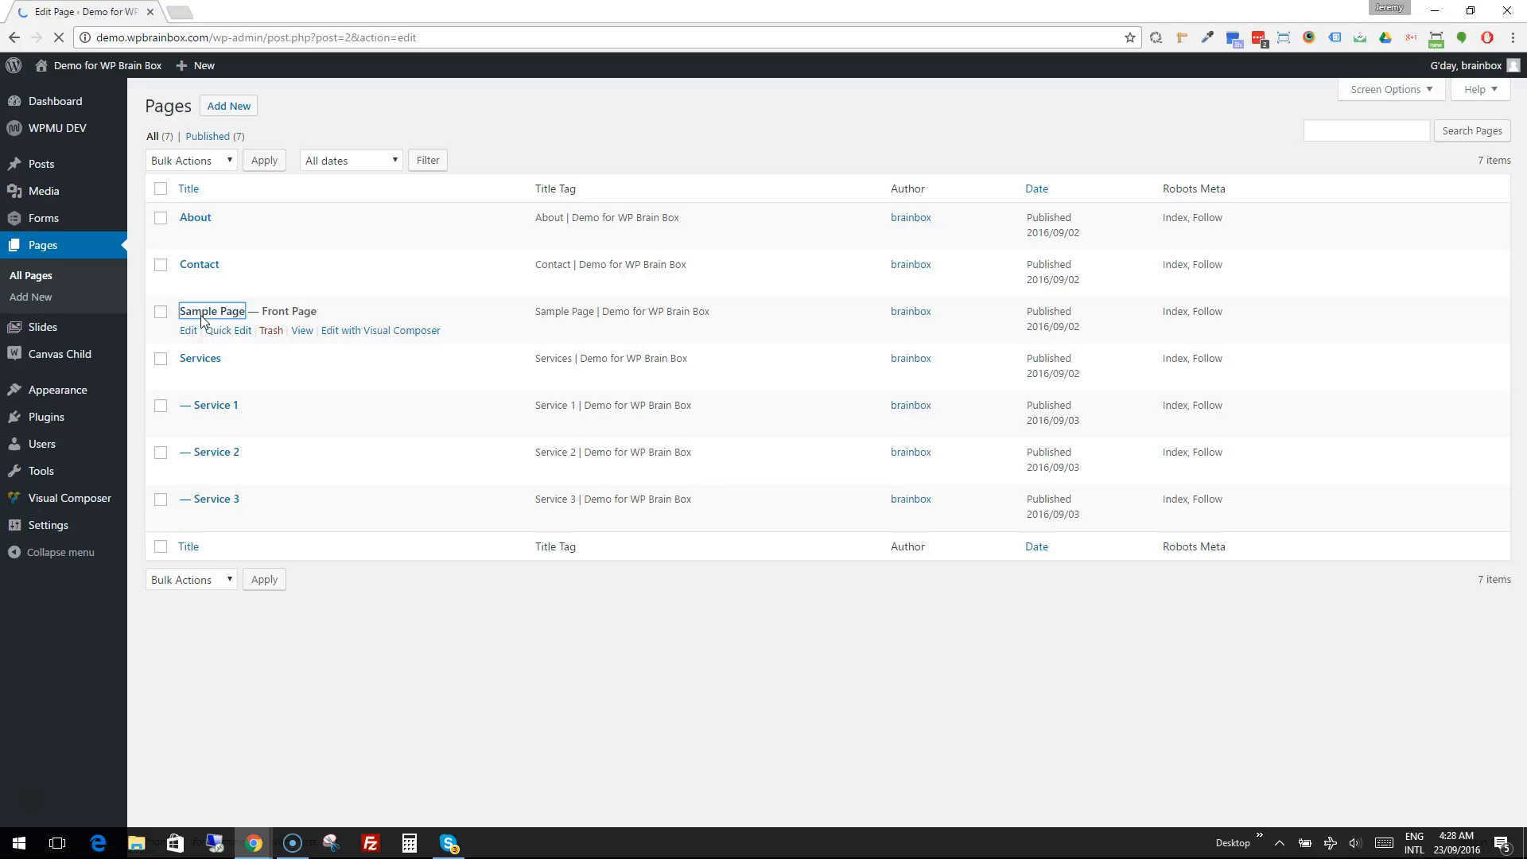
Step: Load Sample Page's editor showing its Visual Composer content blocks
click(189, 330)
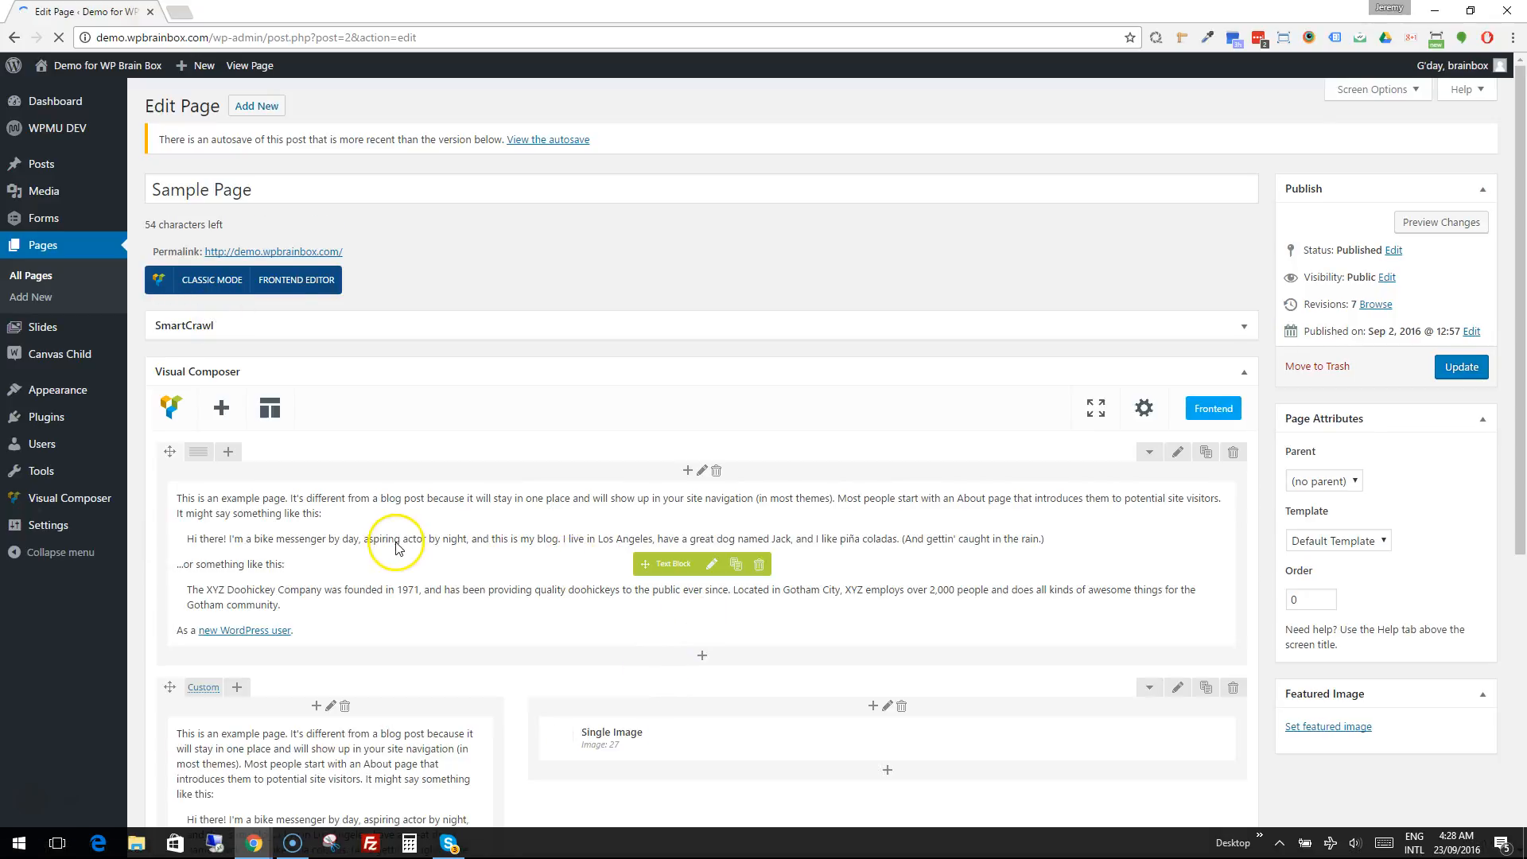
mouse_move(220, 447)
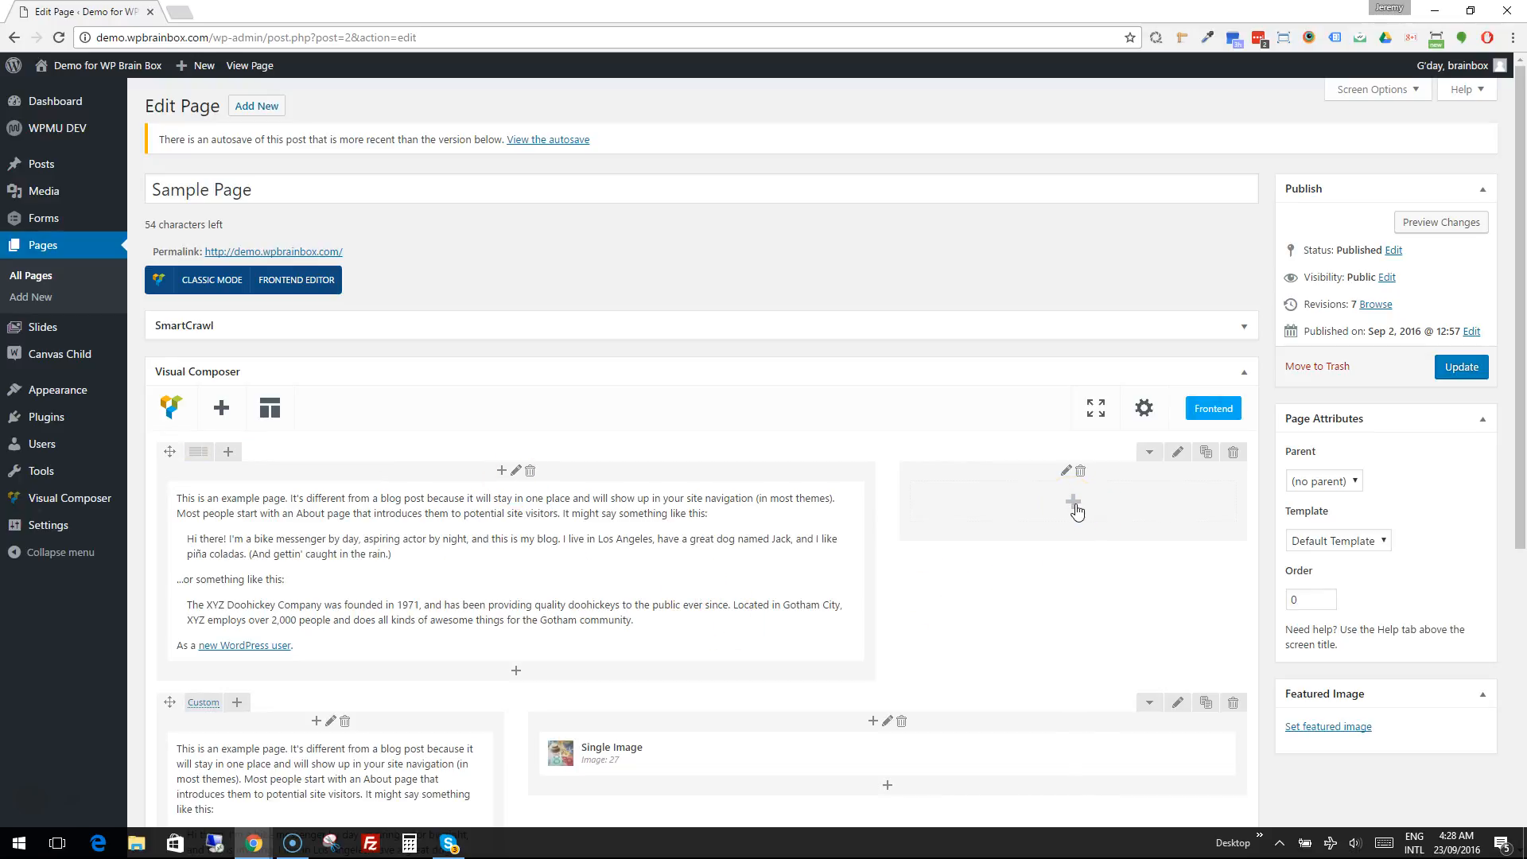
Step: Insert a Gravity Form element into the empty one-third column and choose the enquiries form
click(1074, 507)
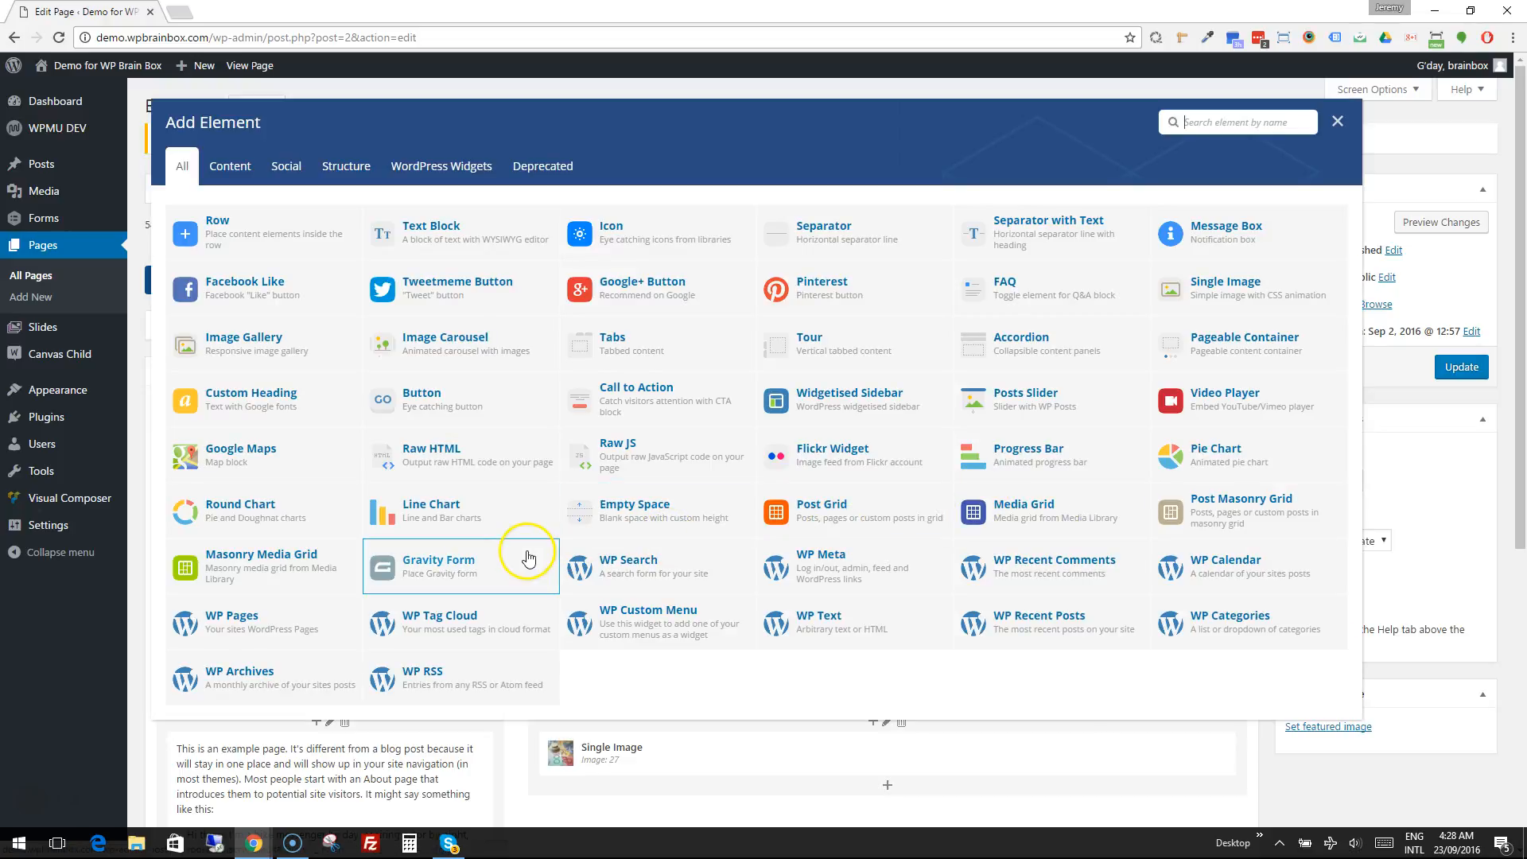
mouse_move(504, 580)
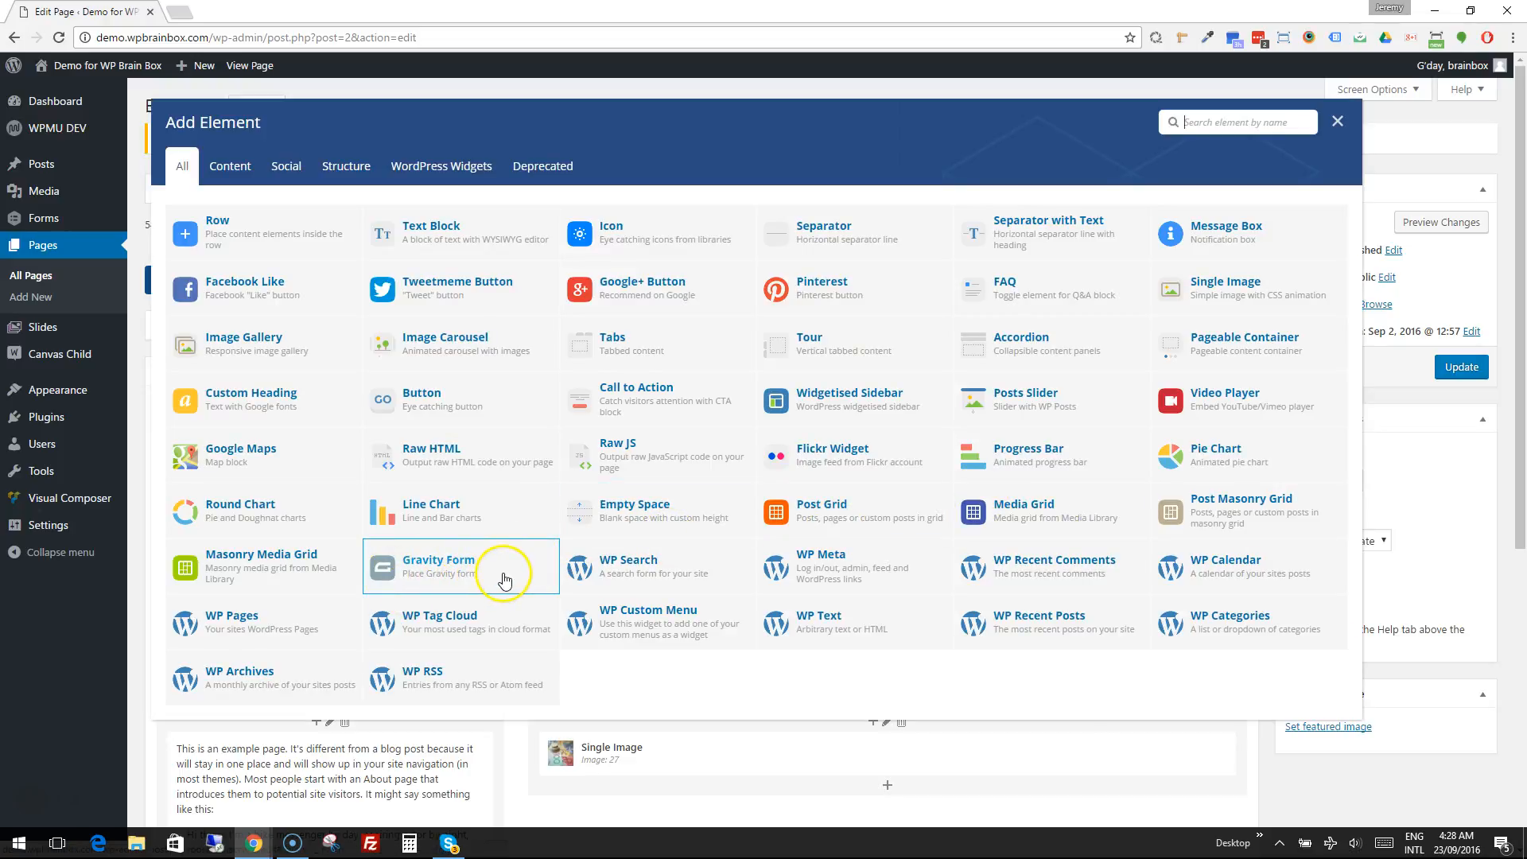
mouse_move(496, 574)
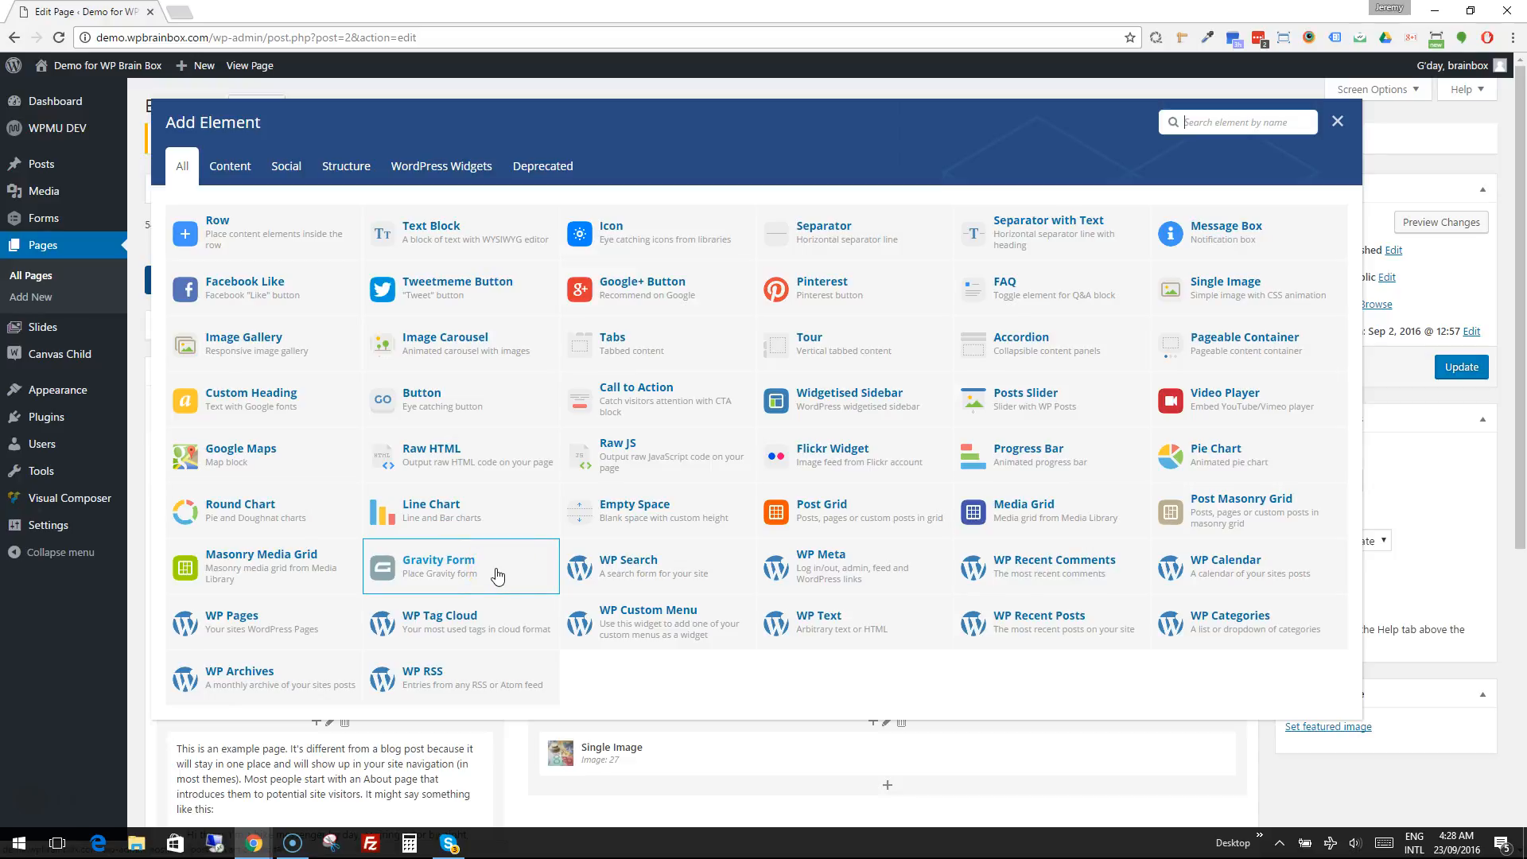
click(460, 566)
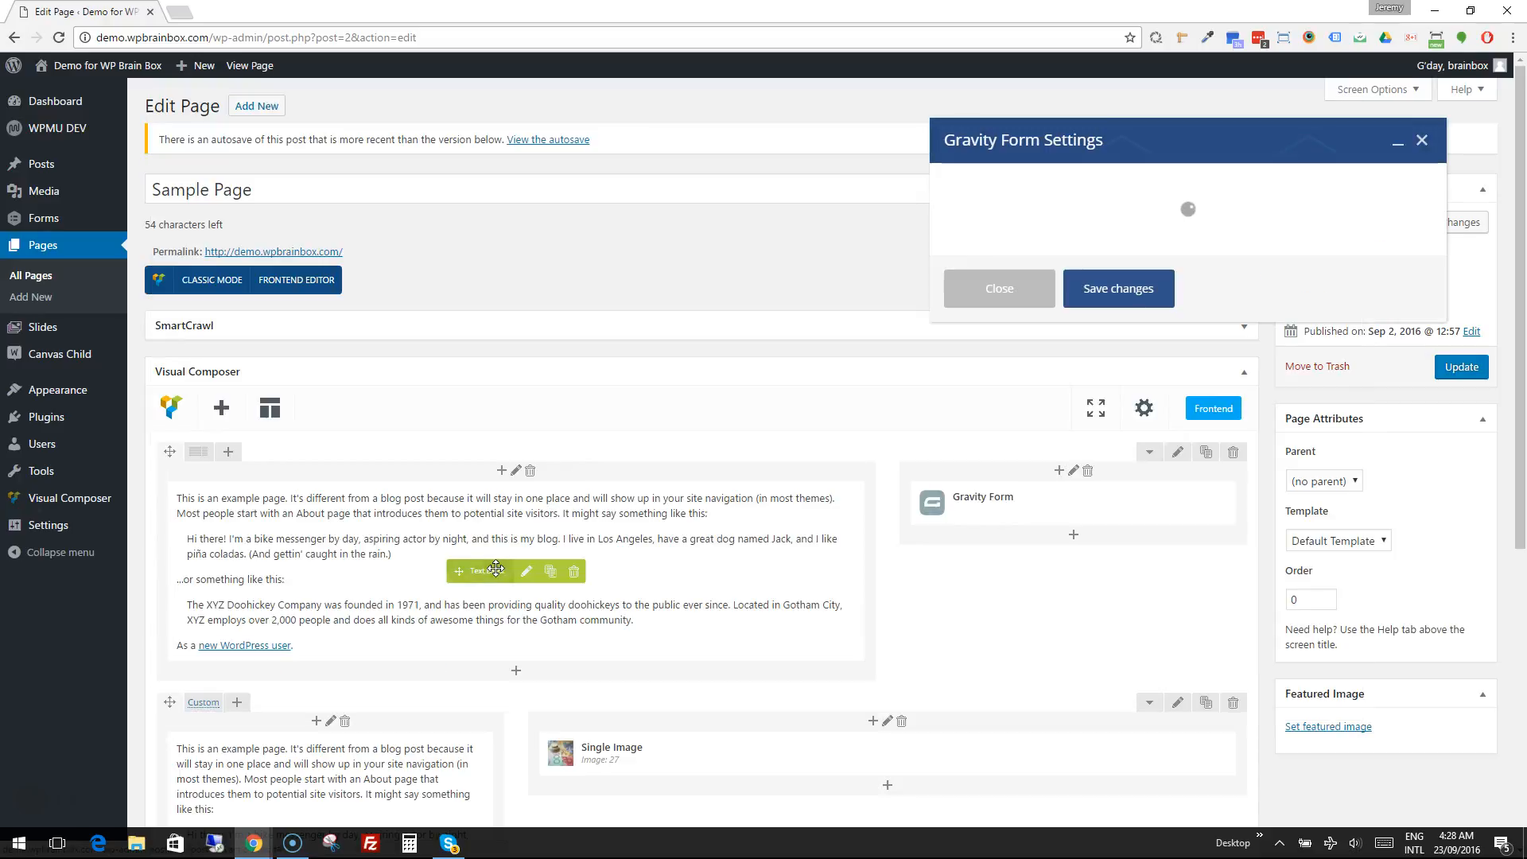
mouse_move(459, 571)
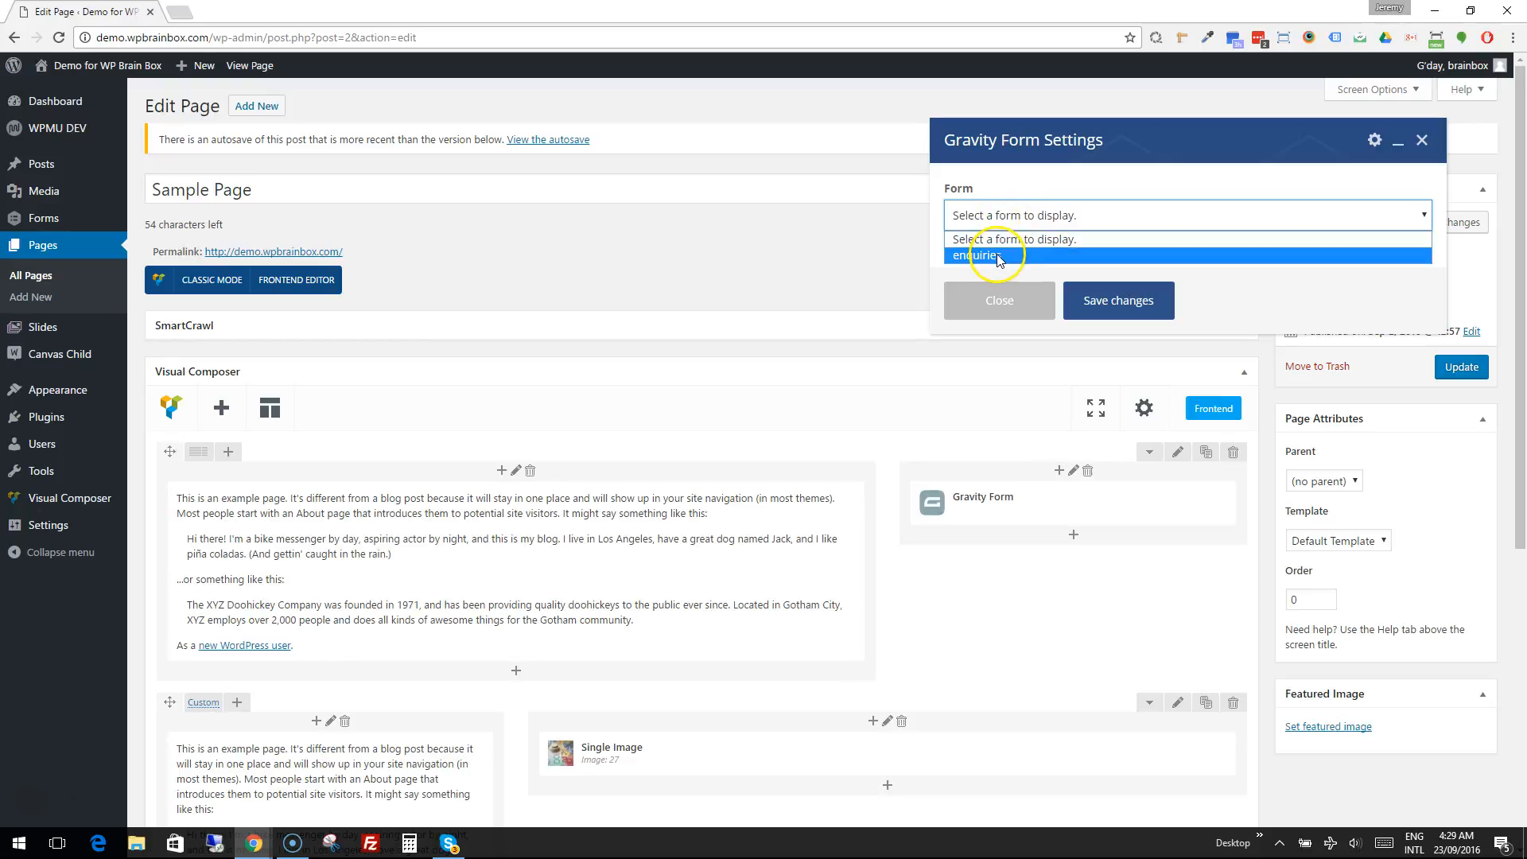
click(974, 254)
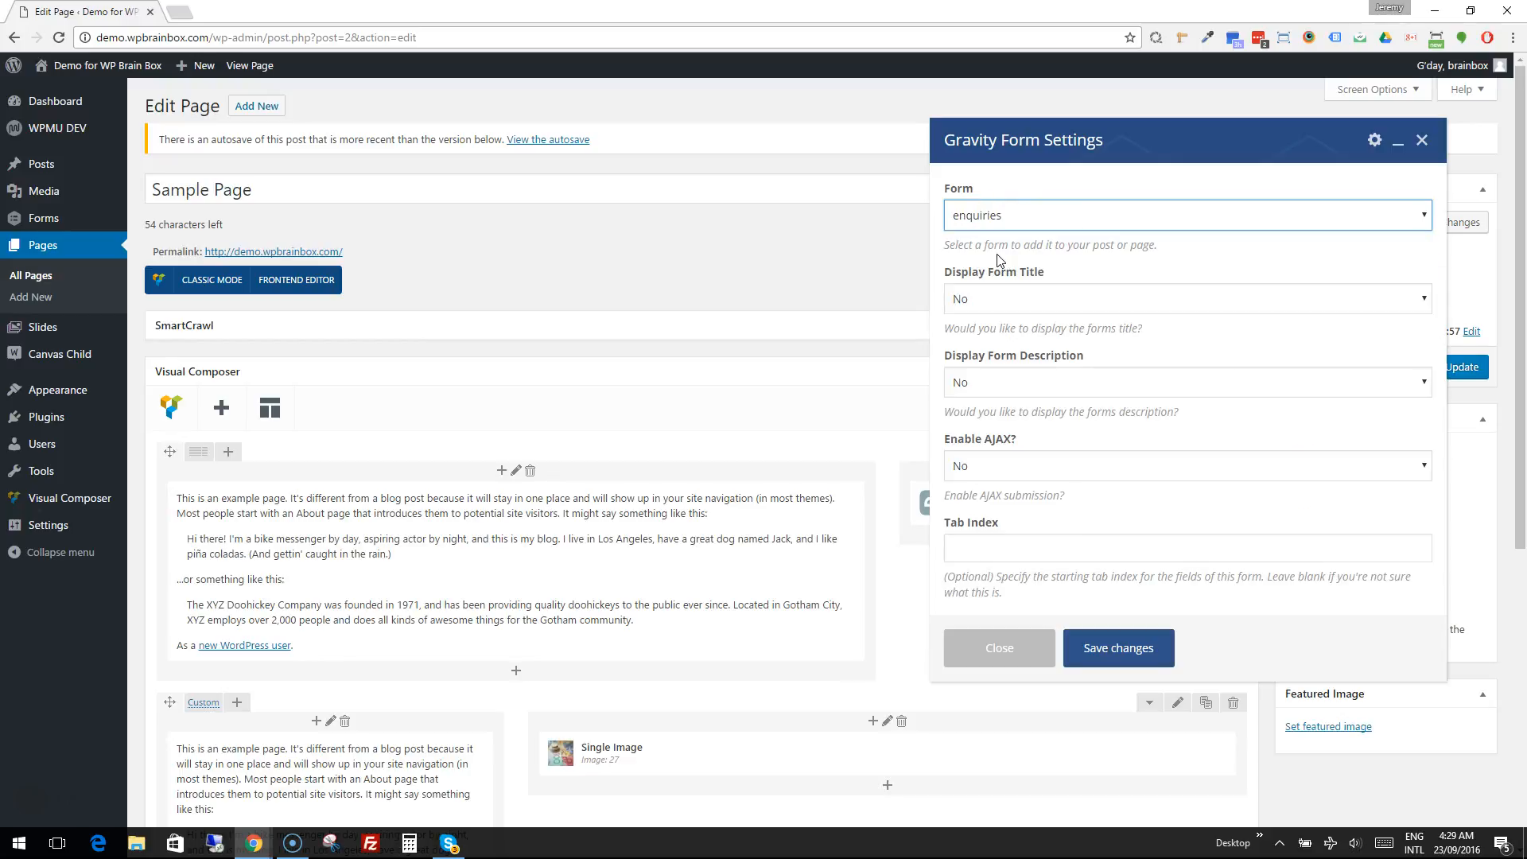
mouse_move(1024, 285)
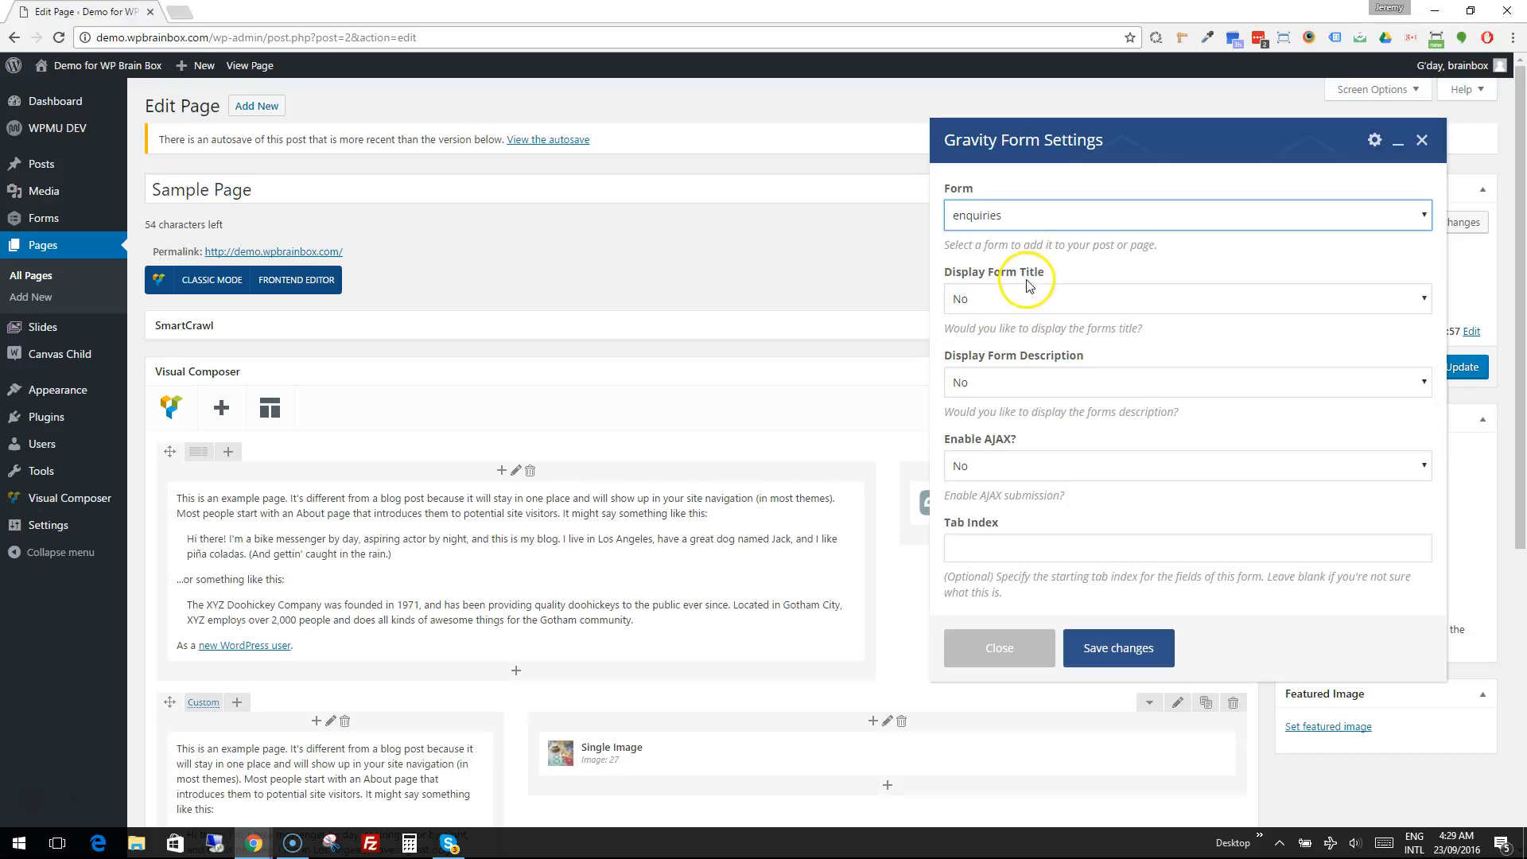
mouse_move(1037, 407)
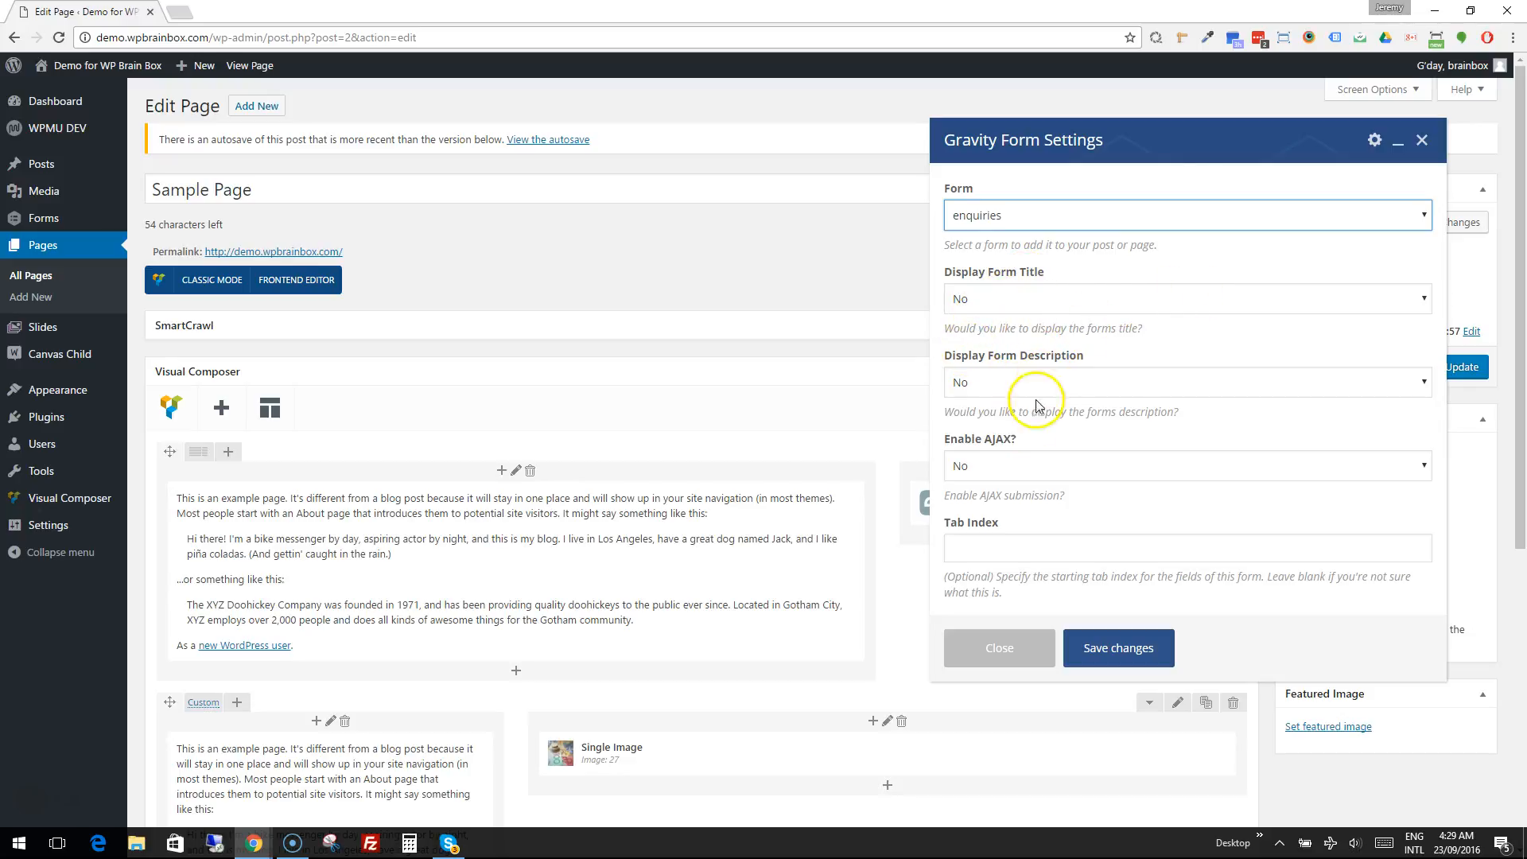
mouse_move(990, 675)
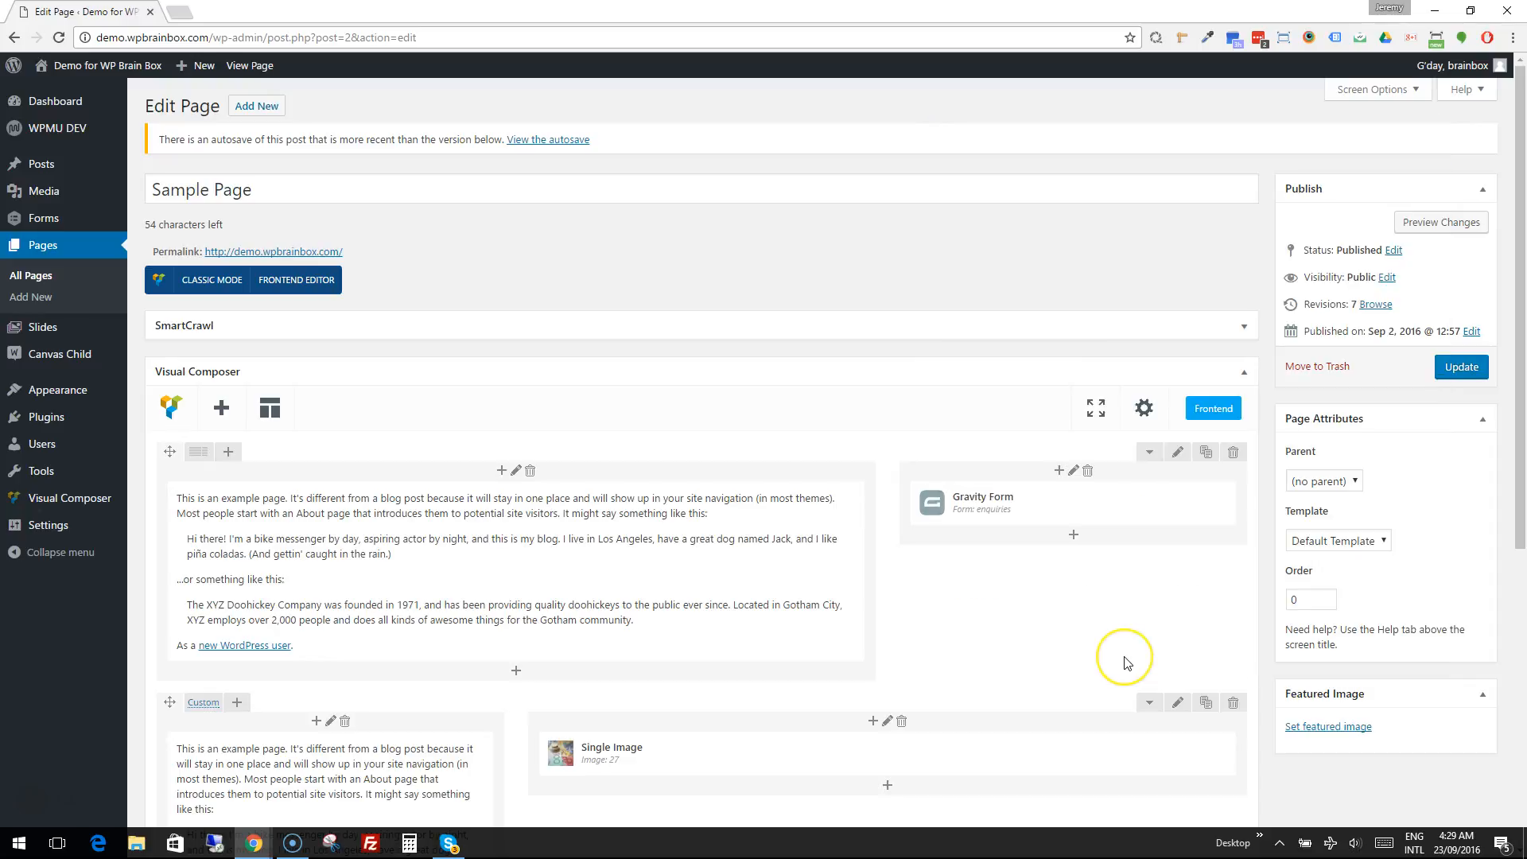
mouse_move(1420, 242)
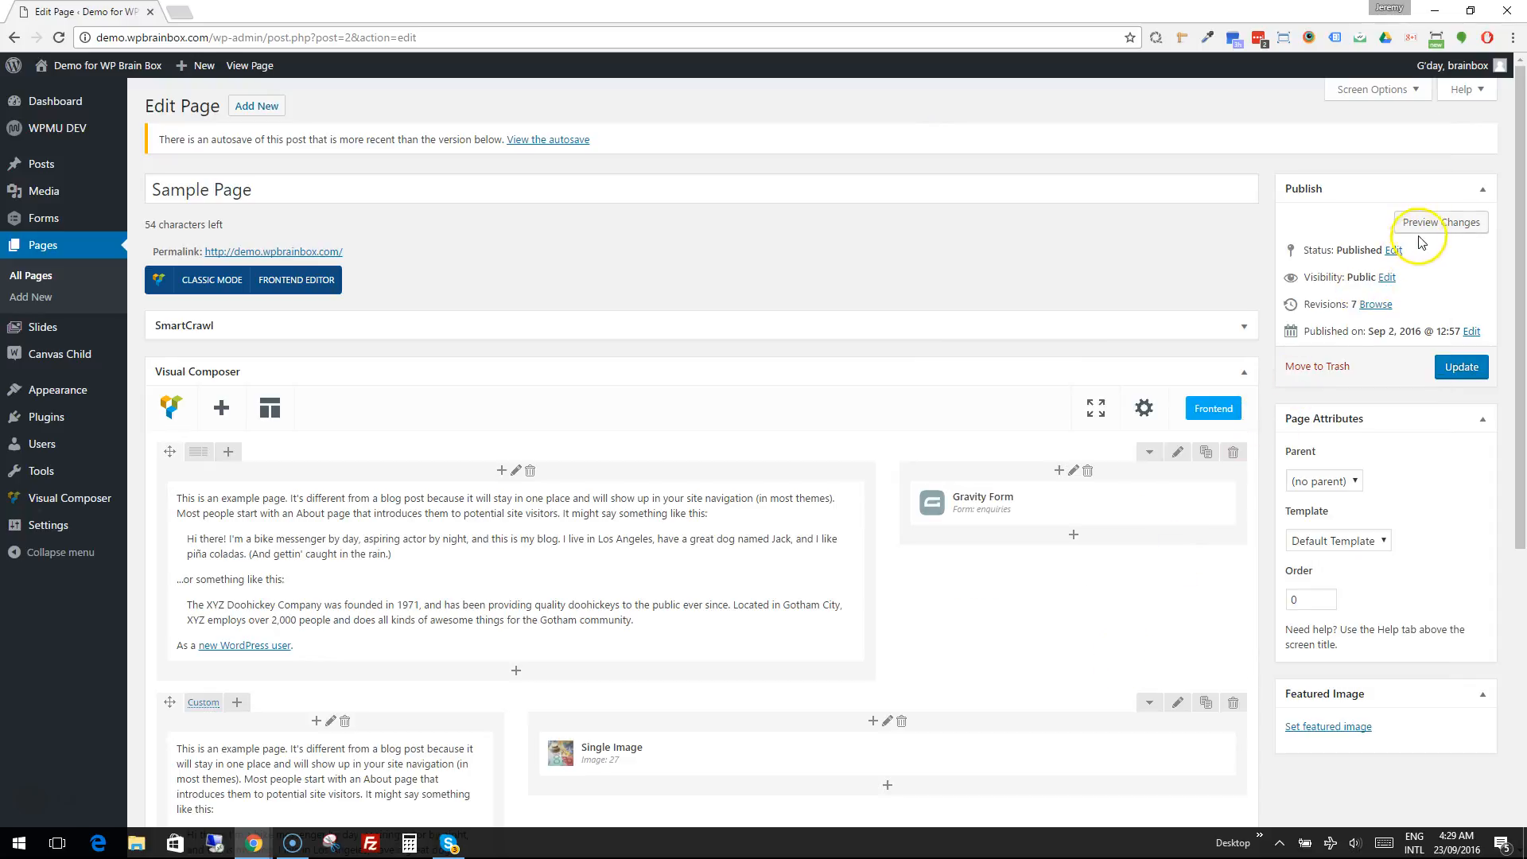
Step: Preview Sample Page with its unsaved changes in a new tab
click(1440, 222)
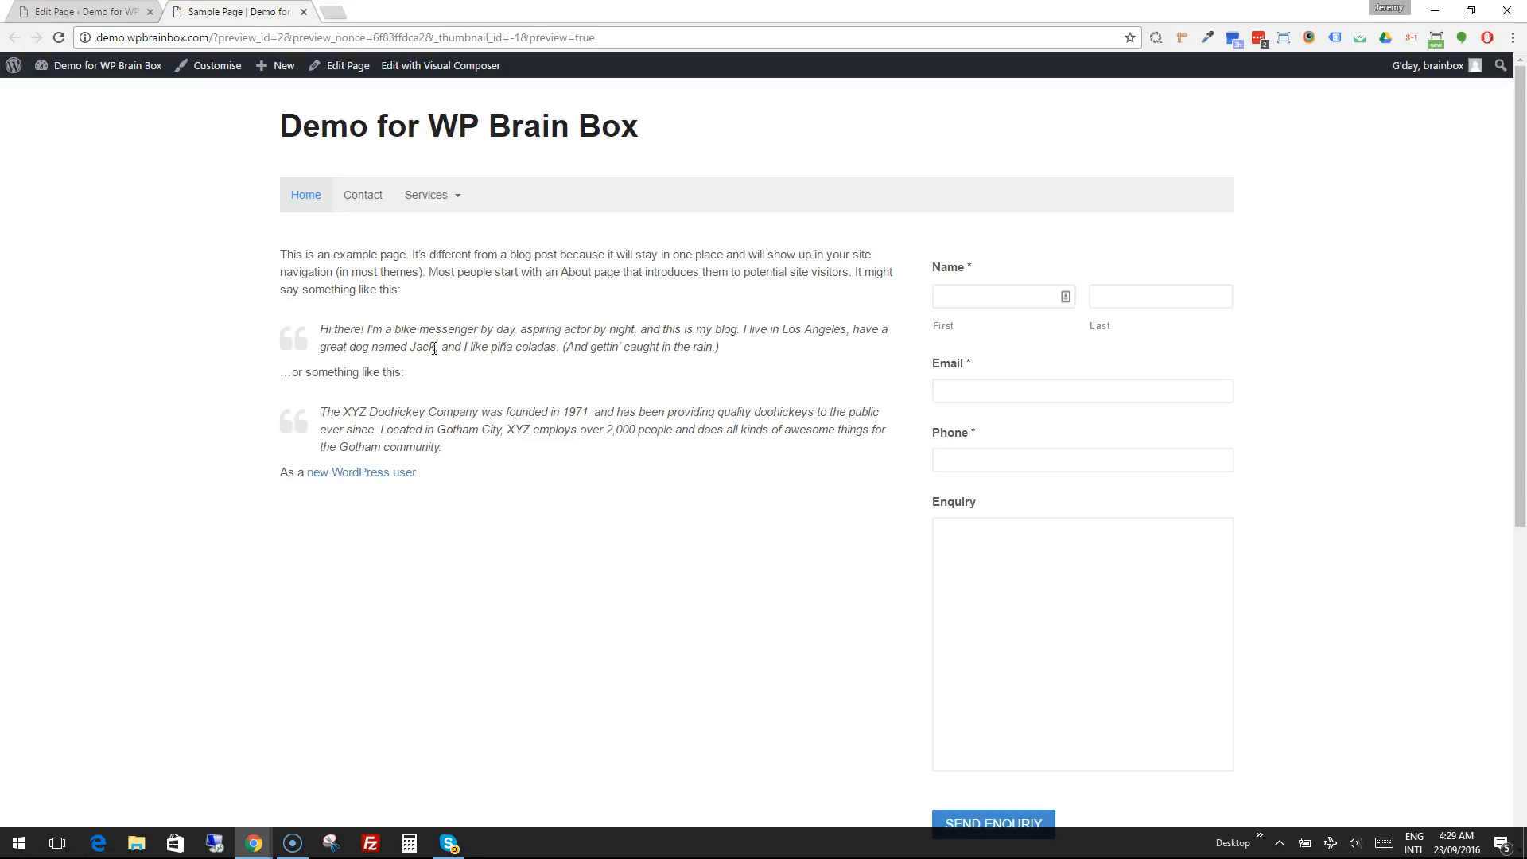
mouse_move(1318, 388)
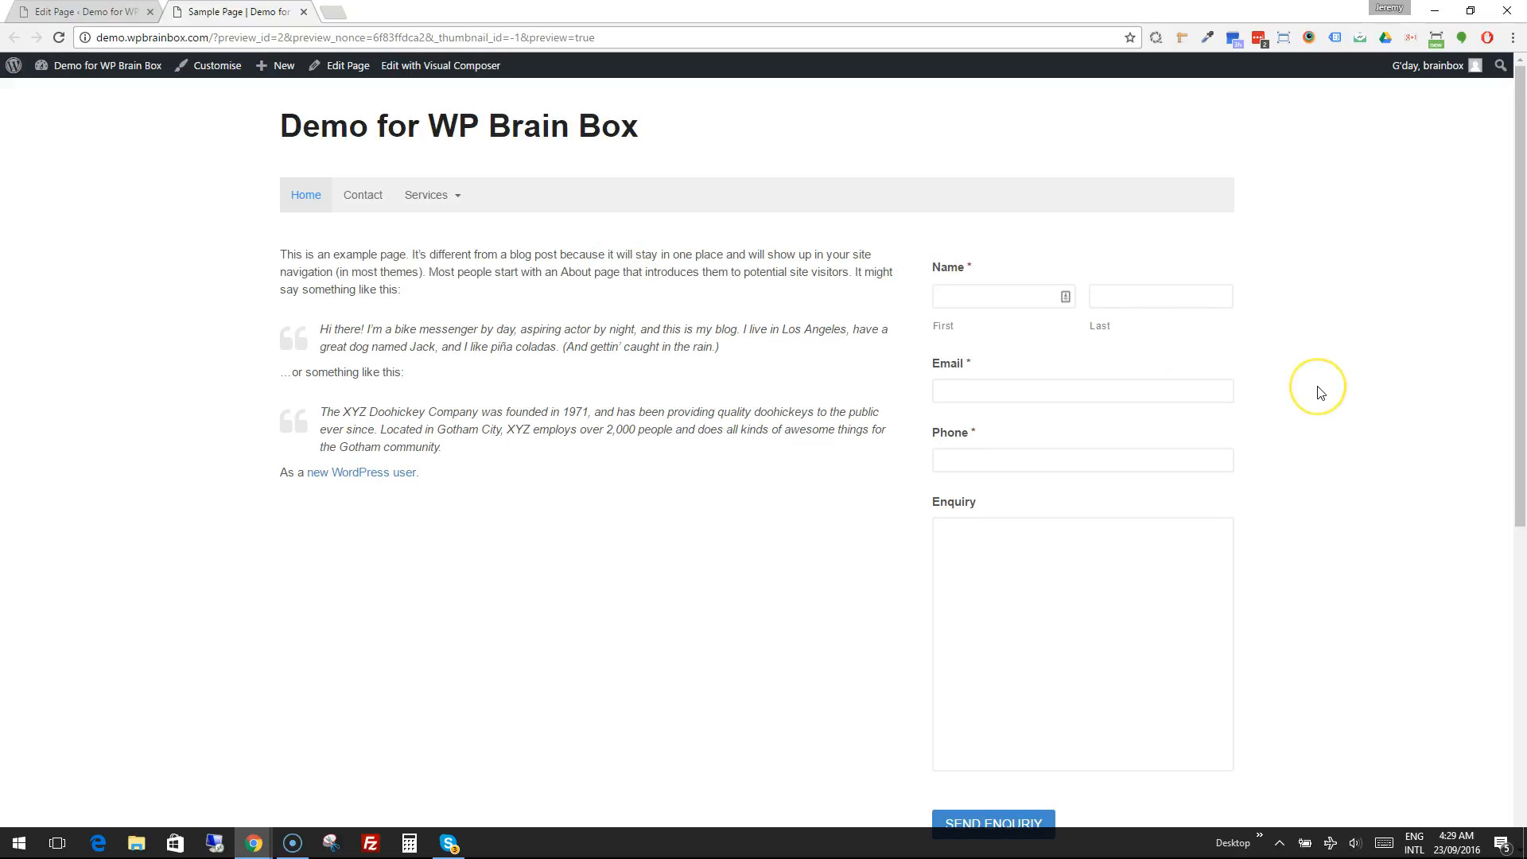
scroll(down, 3)
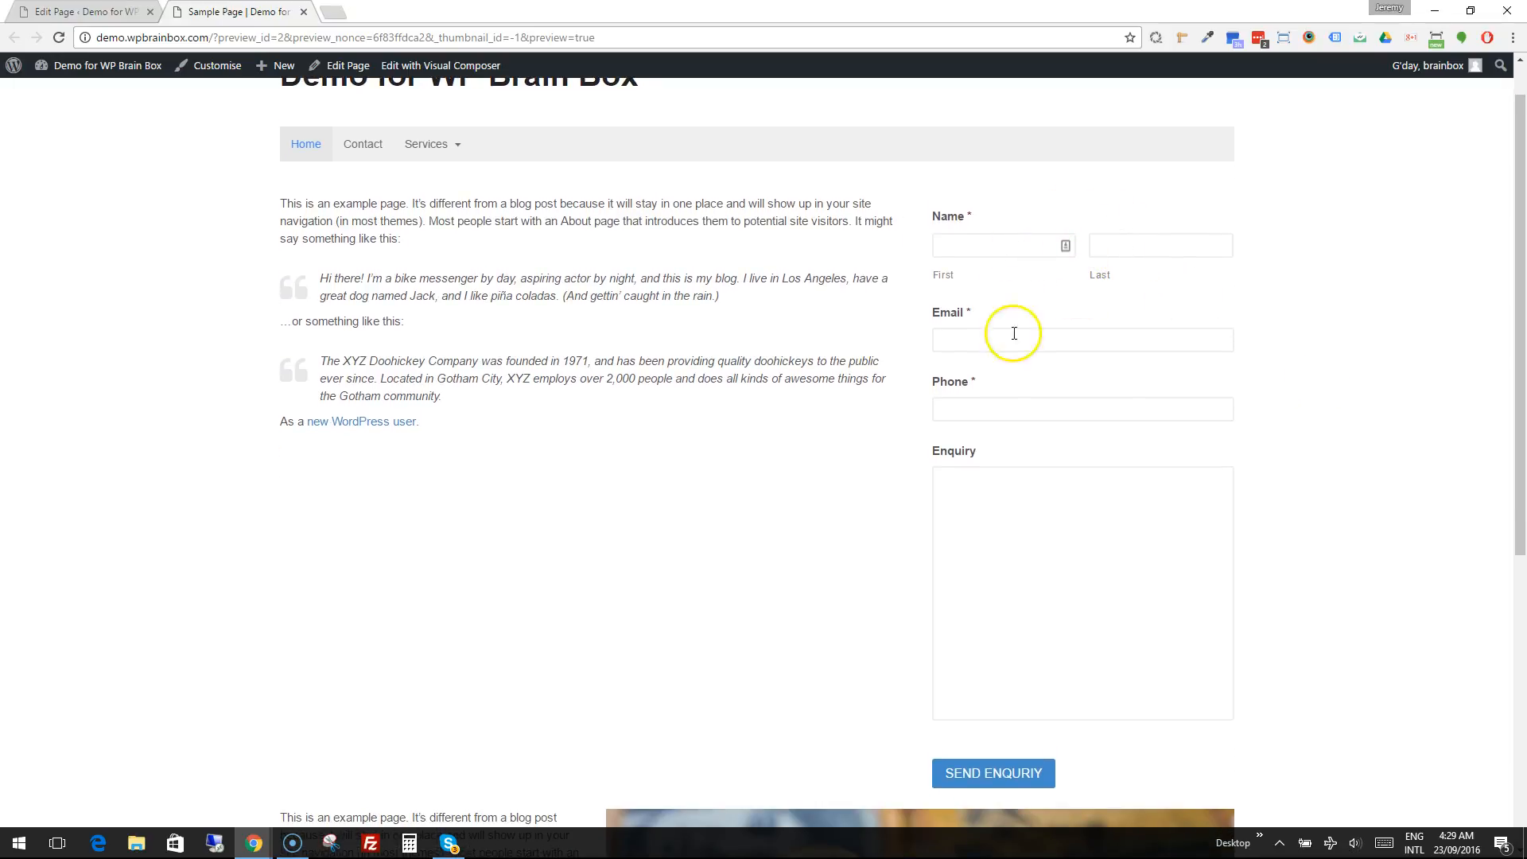
click(1081, 408)
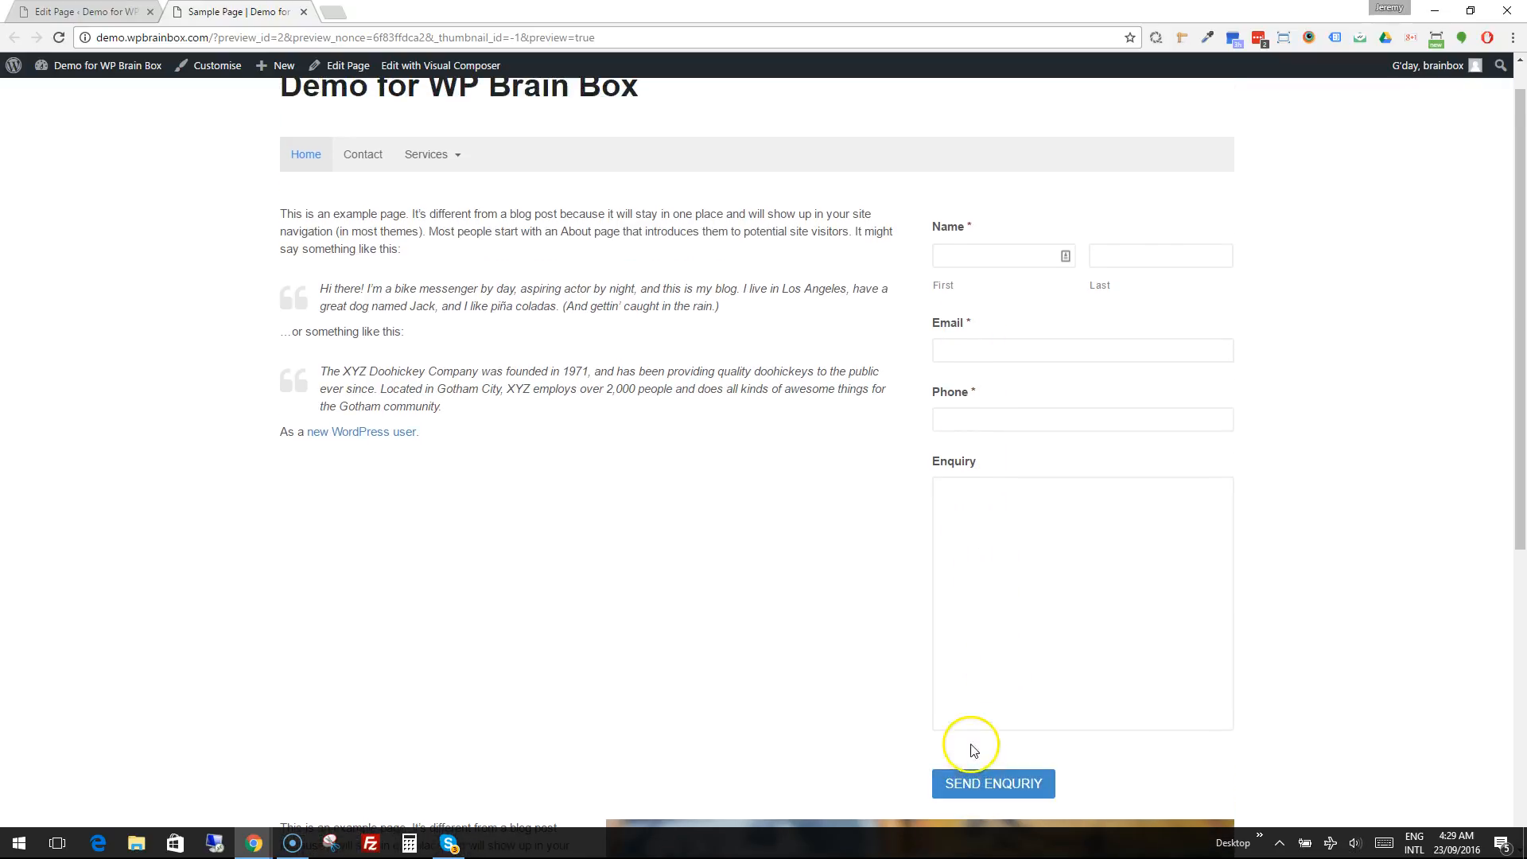
mouse_move(1002, 255)
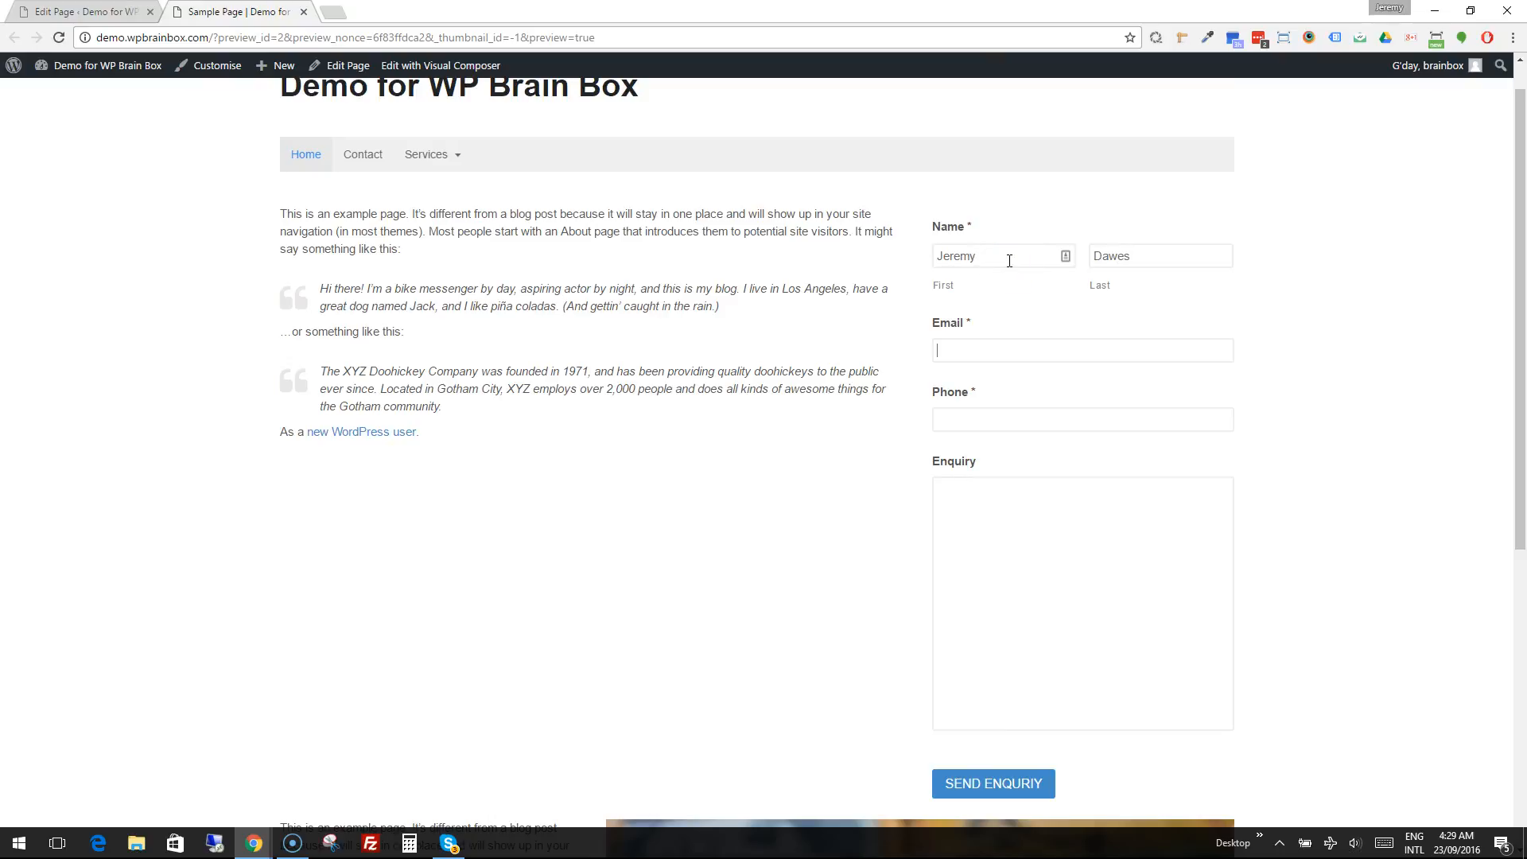
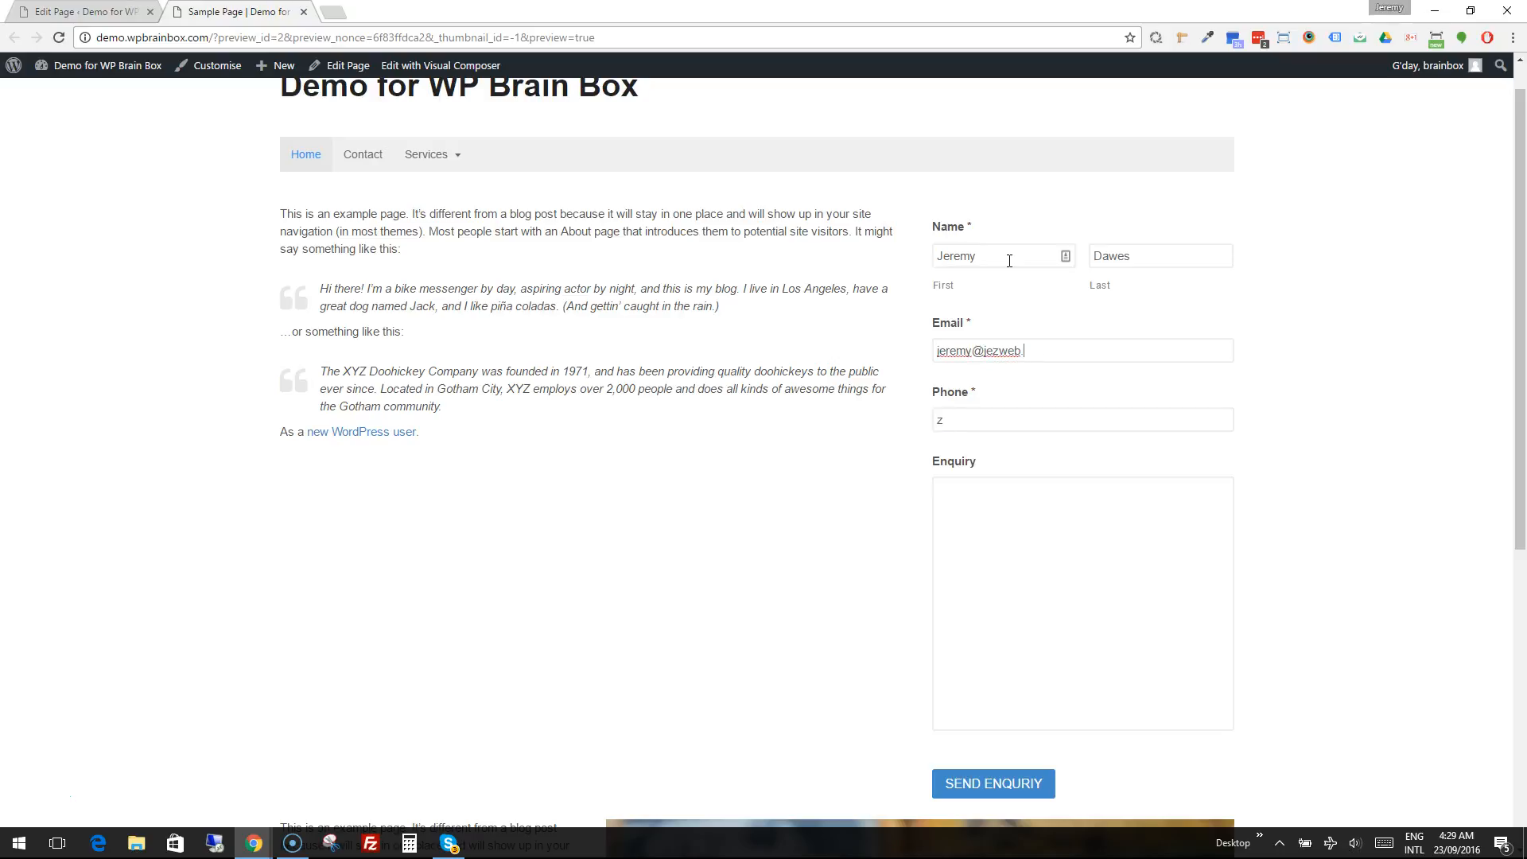
text(123)
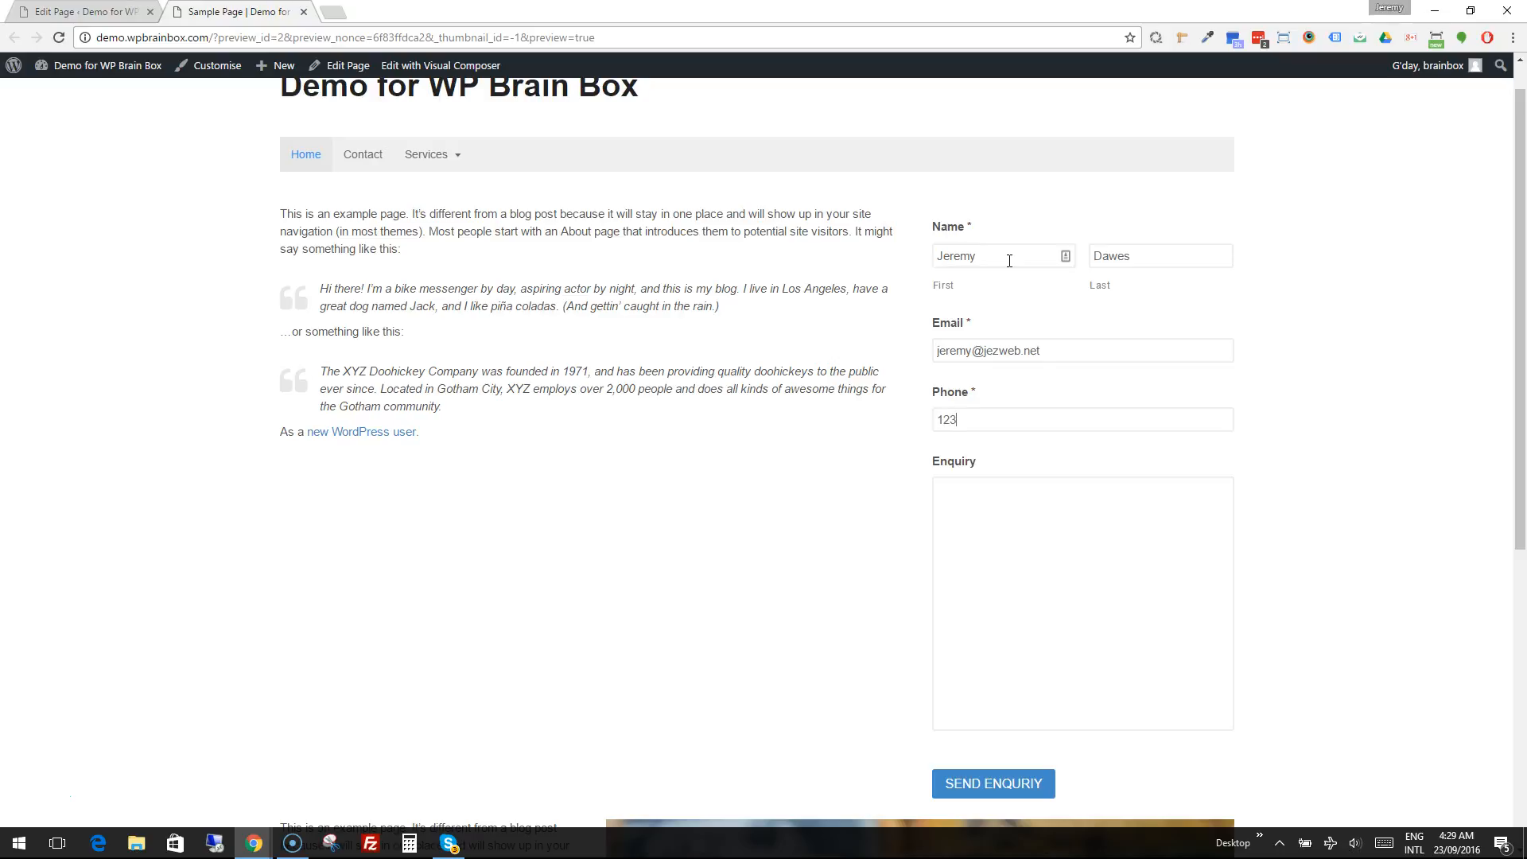
text(test)
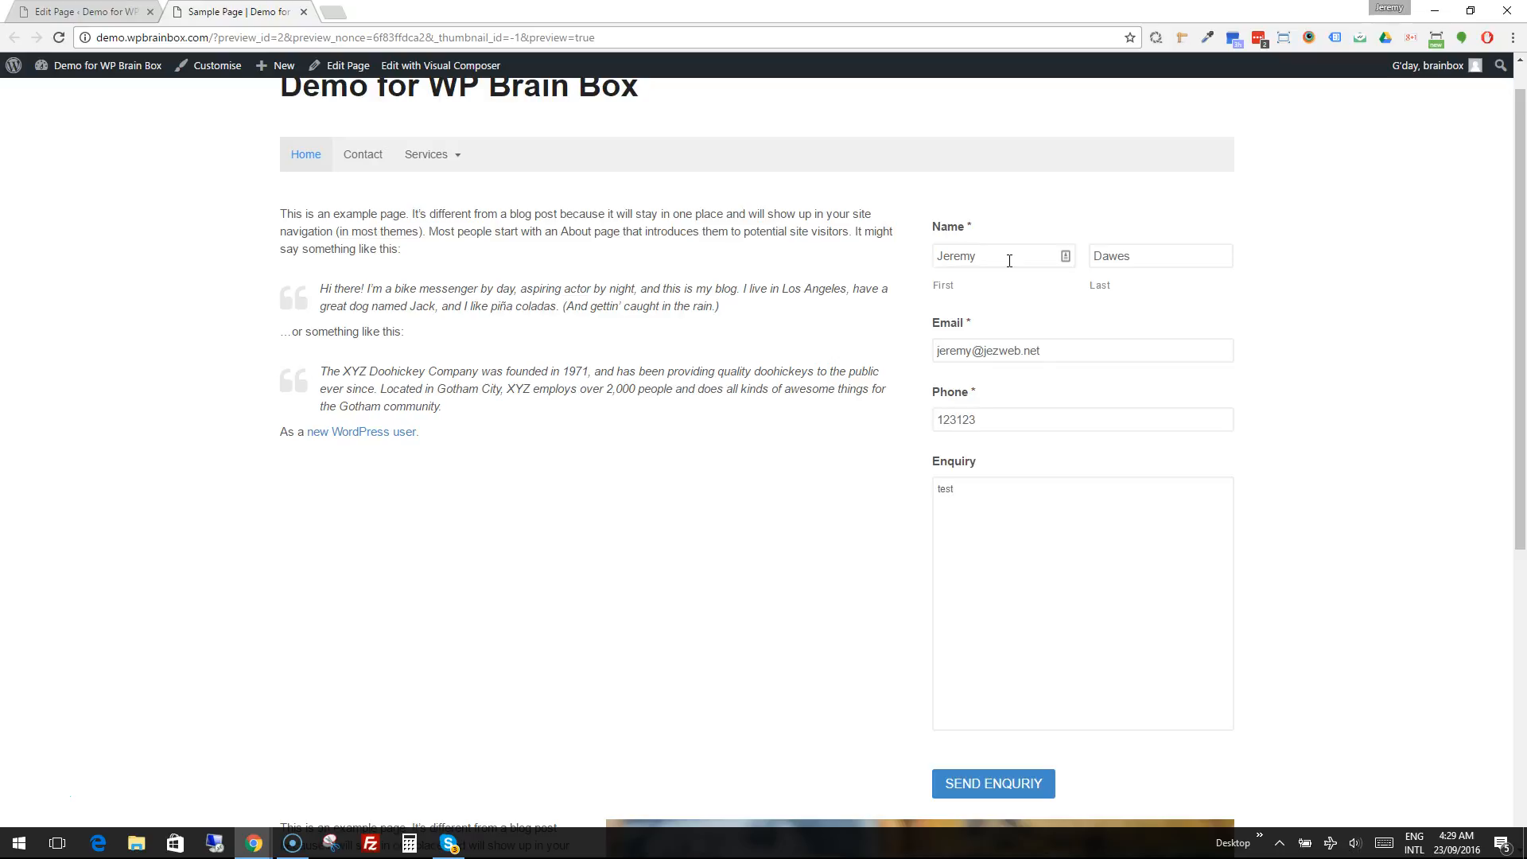
click(992, 782)
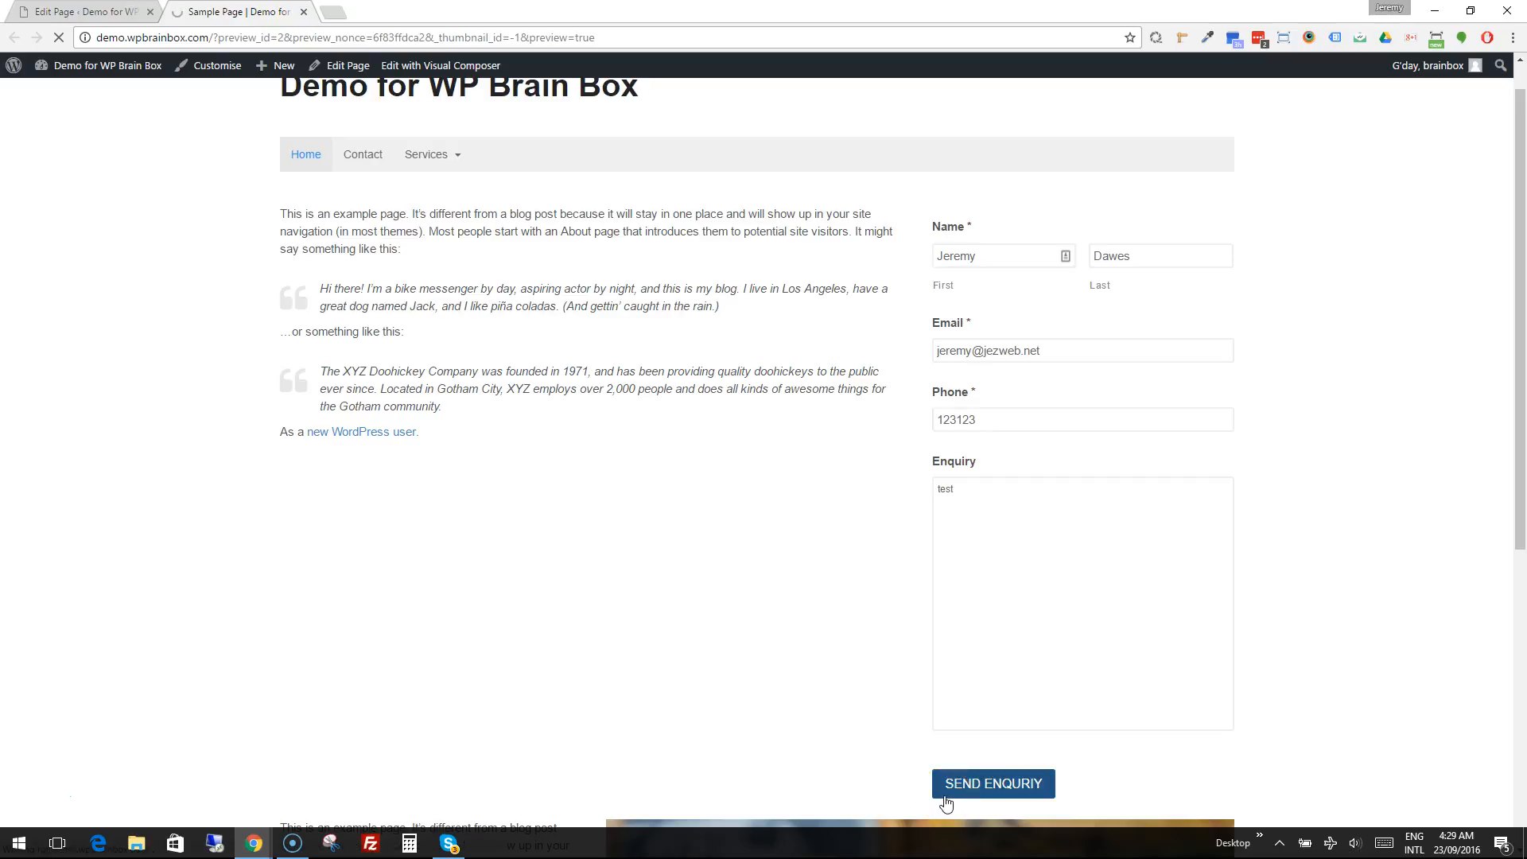
click(993, 782)
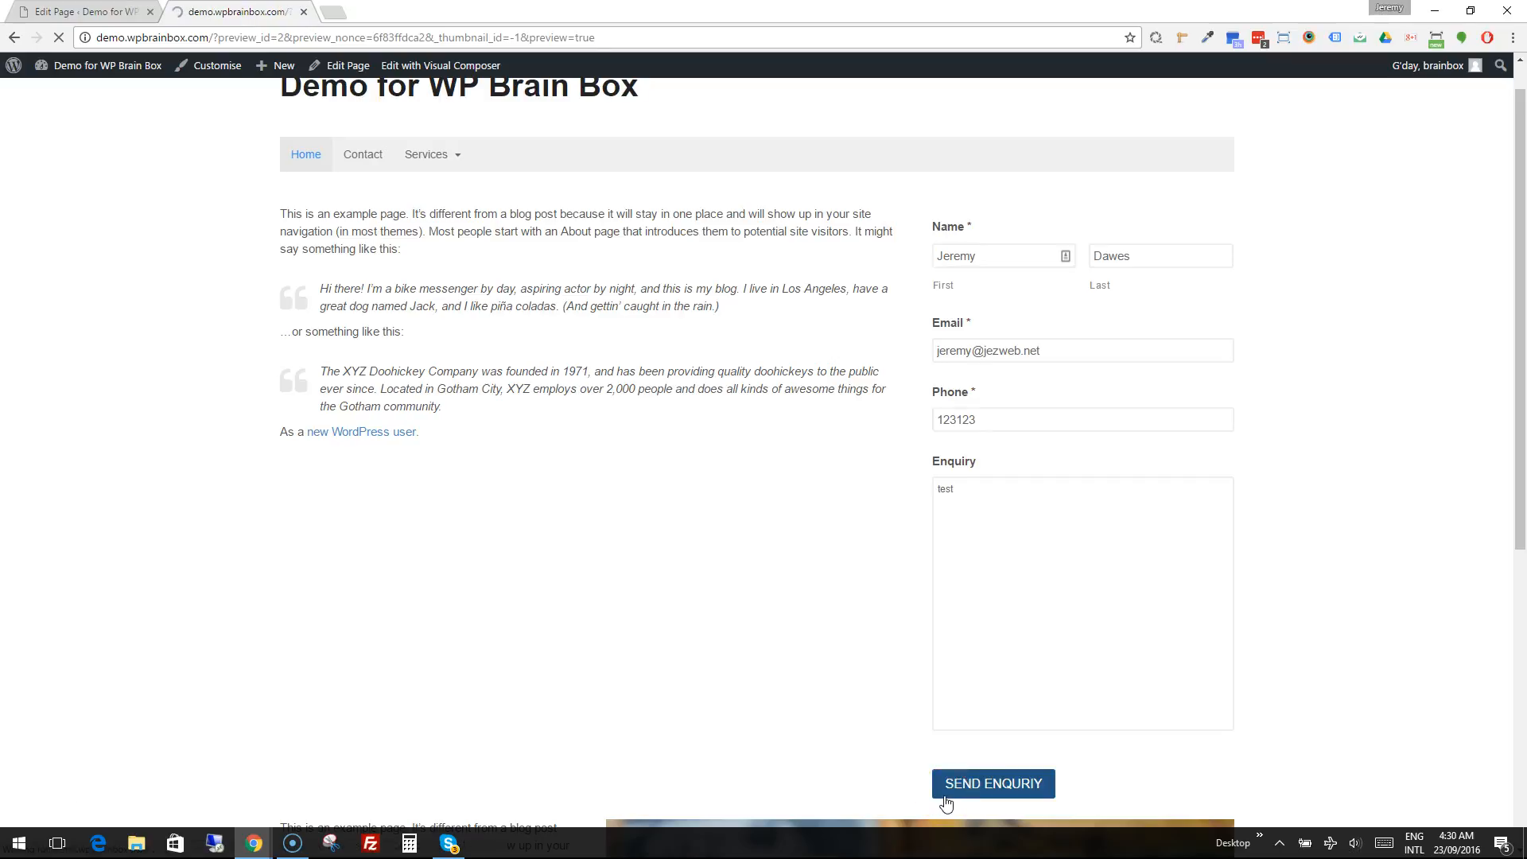
Step: Confirm the thank-you message and close the preview tab to return to the editor
click(992, 782)
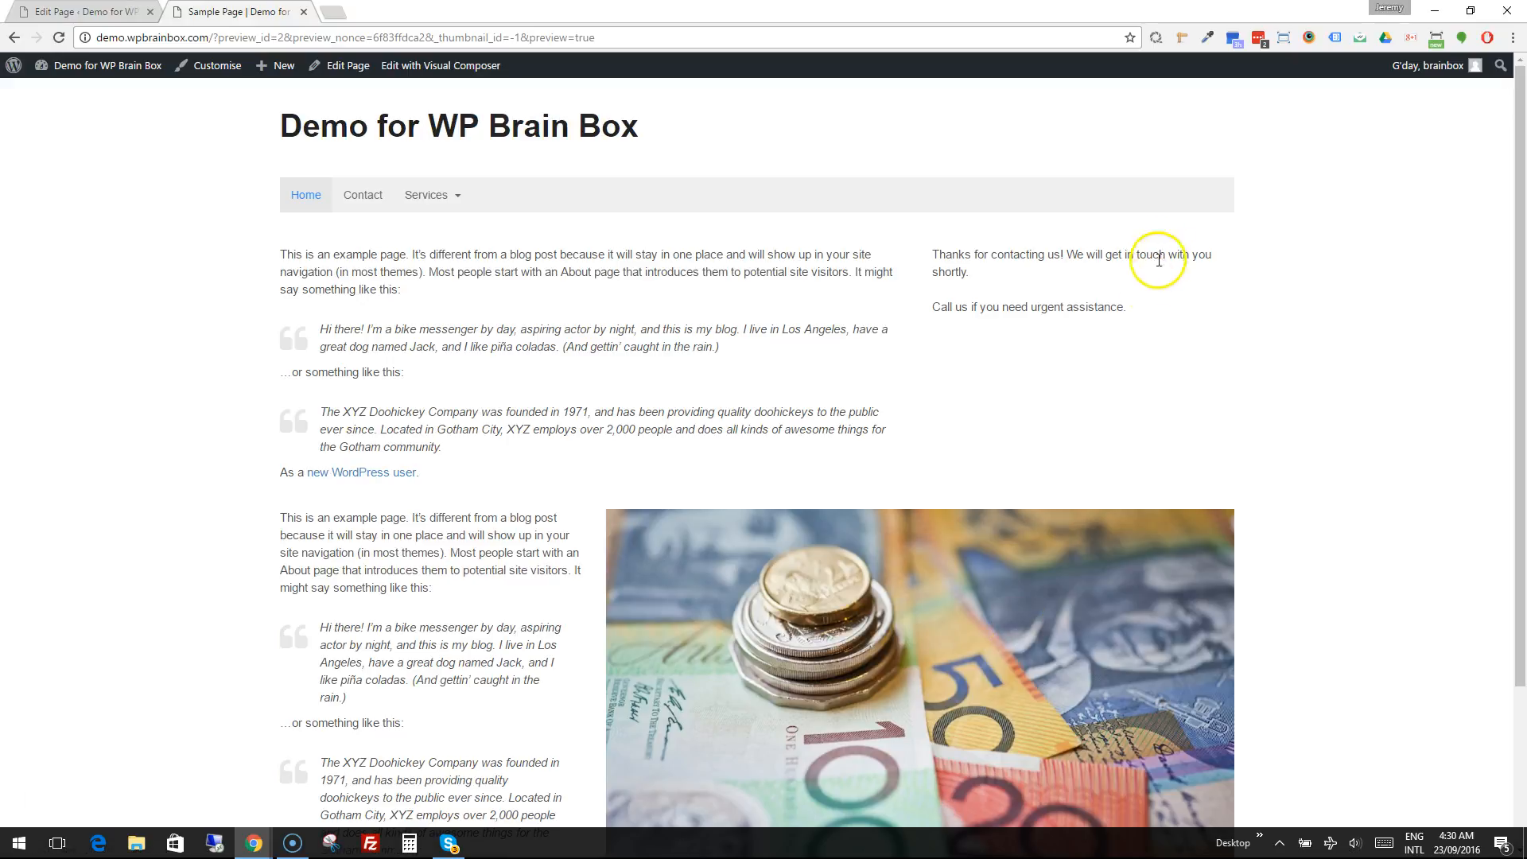
mouse_move(967, 251)
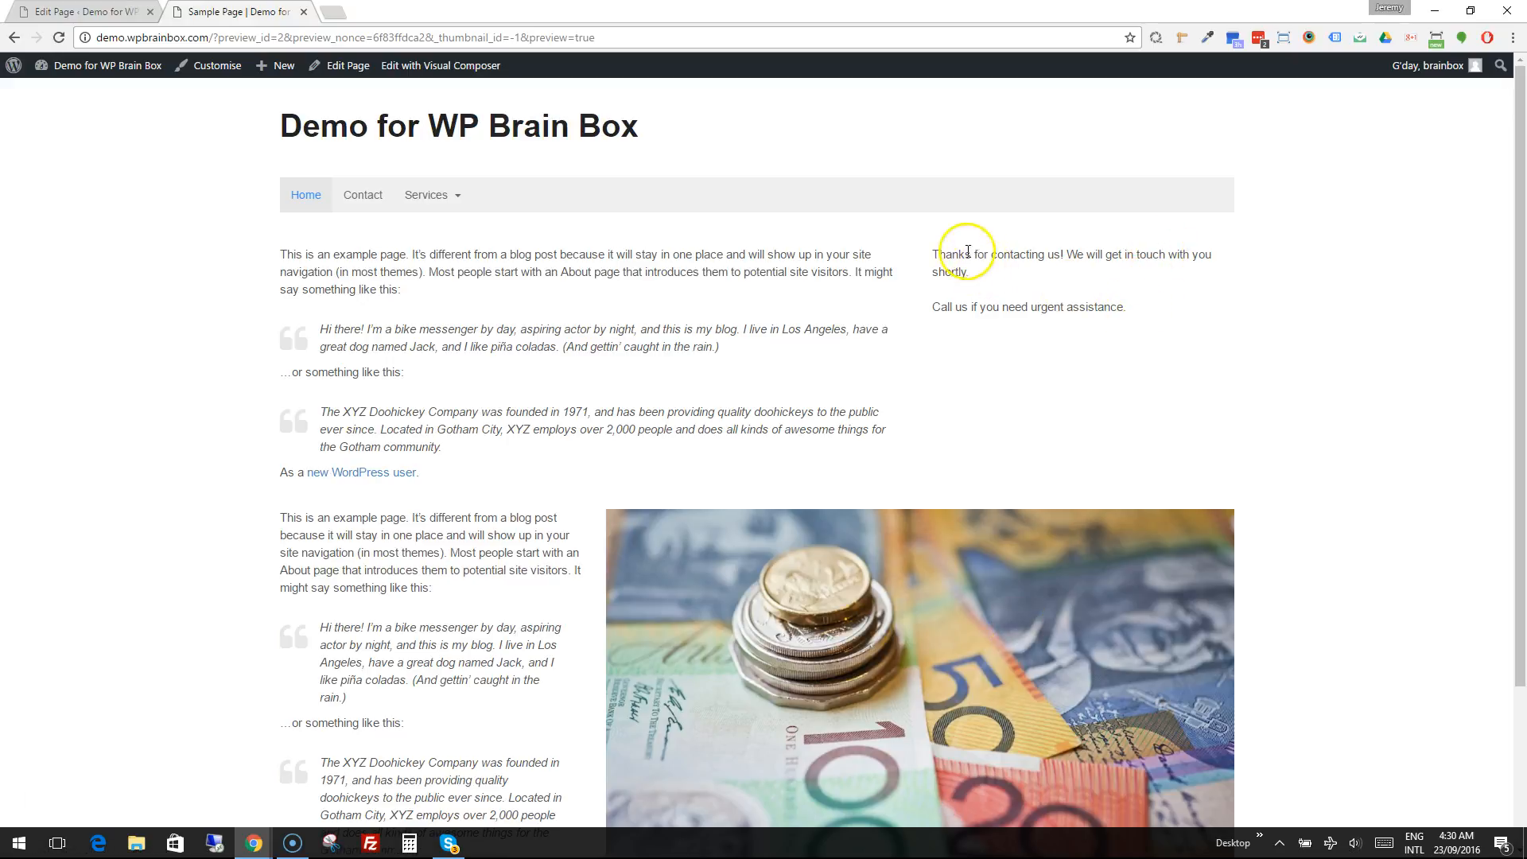
mouse_move(1135, 322)
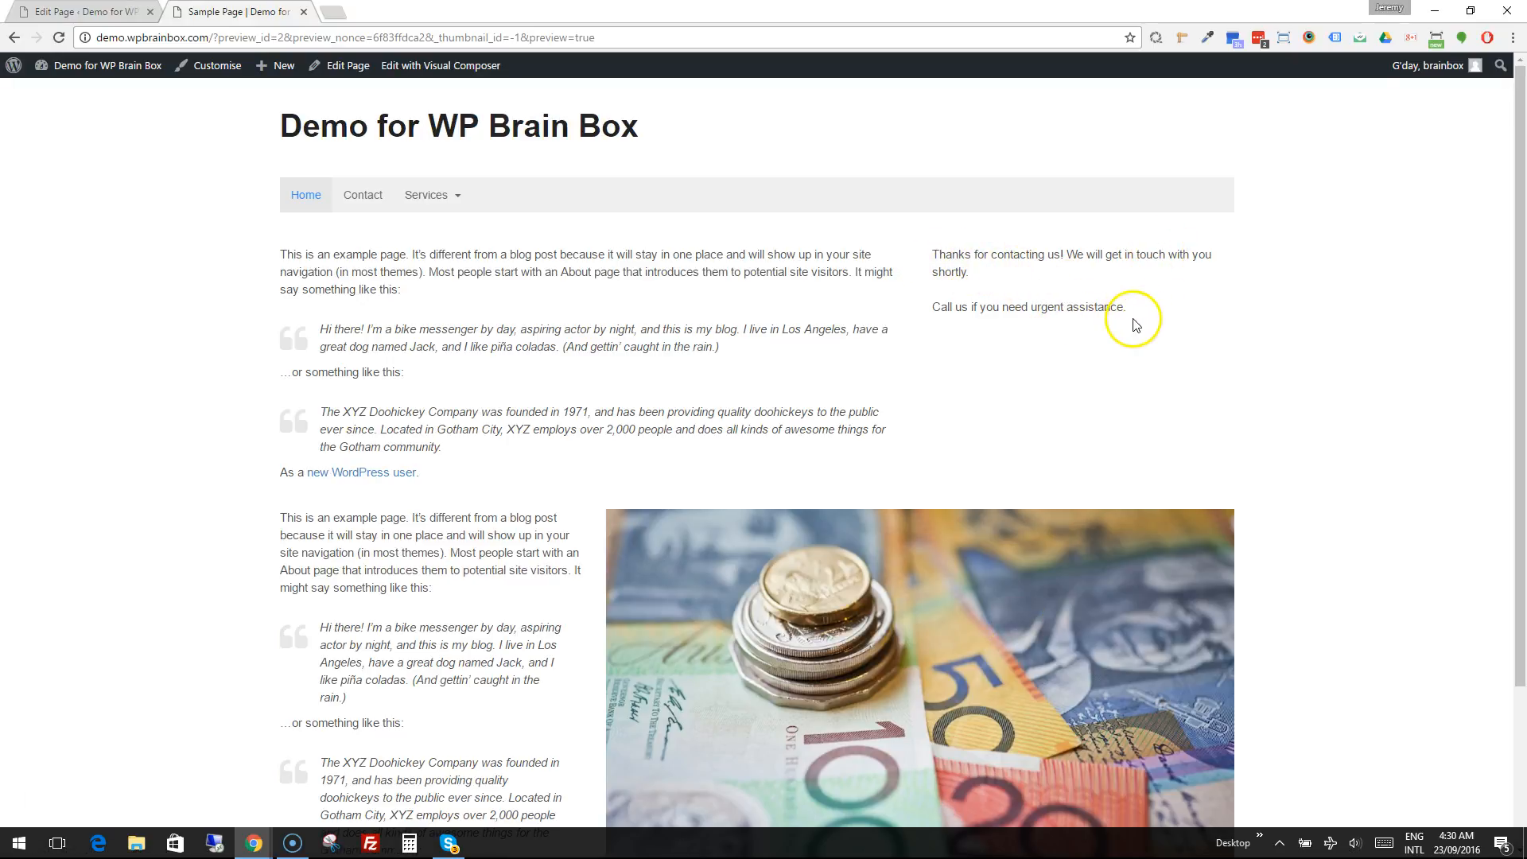
mouse_move(378, 37)
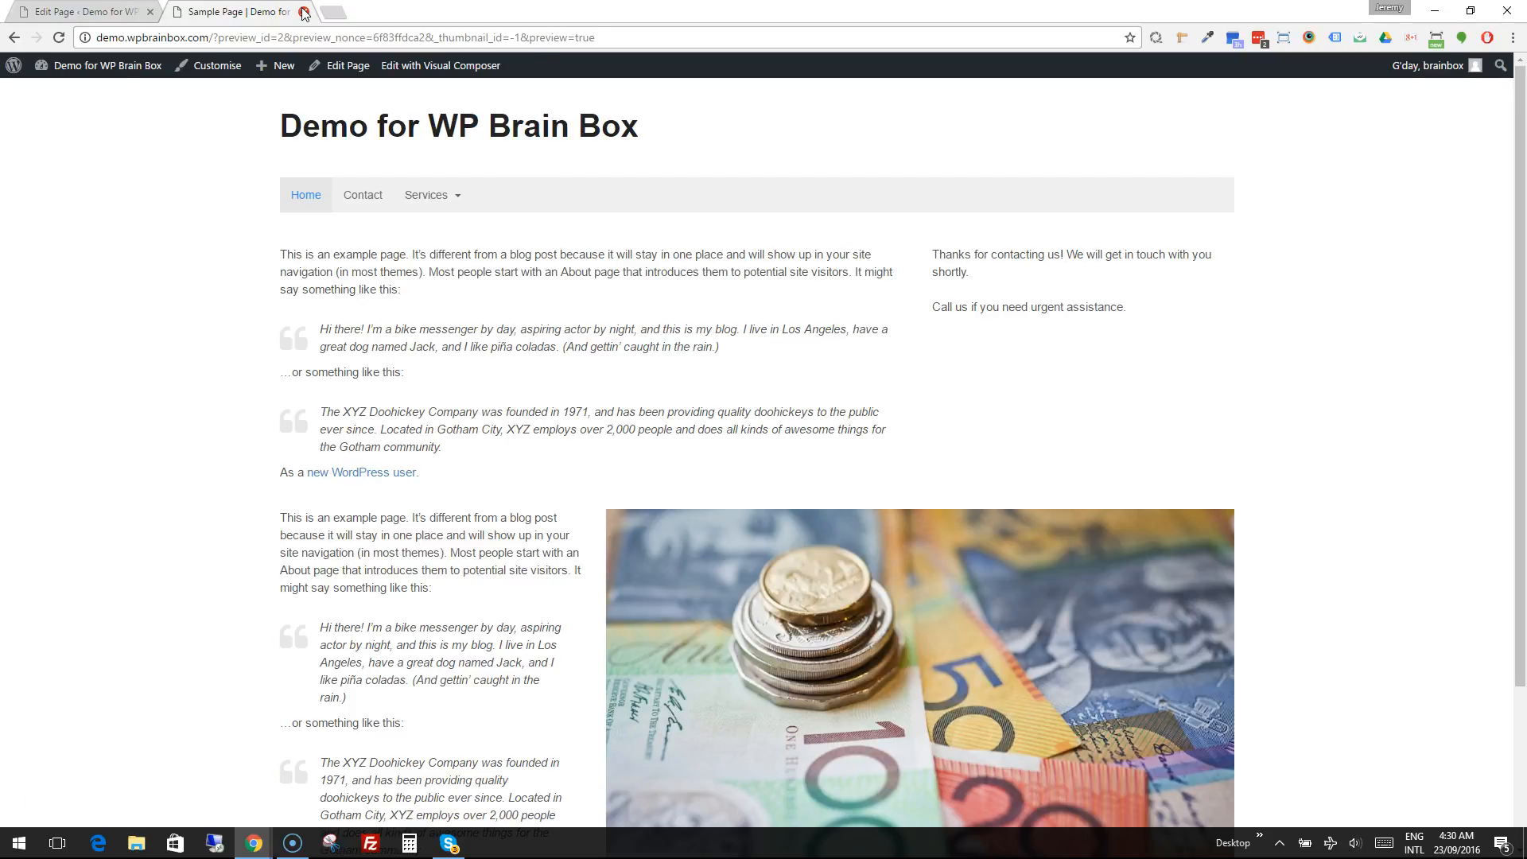
click(83, 10)
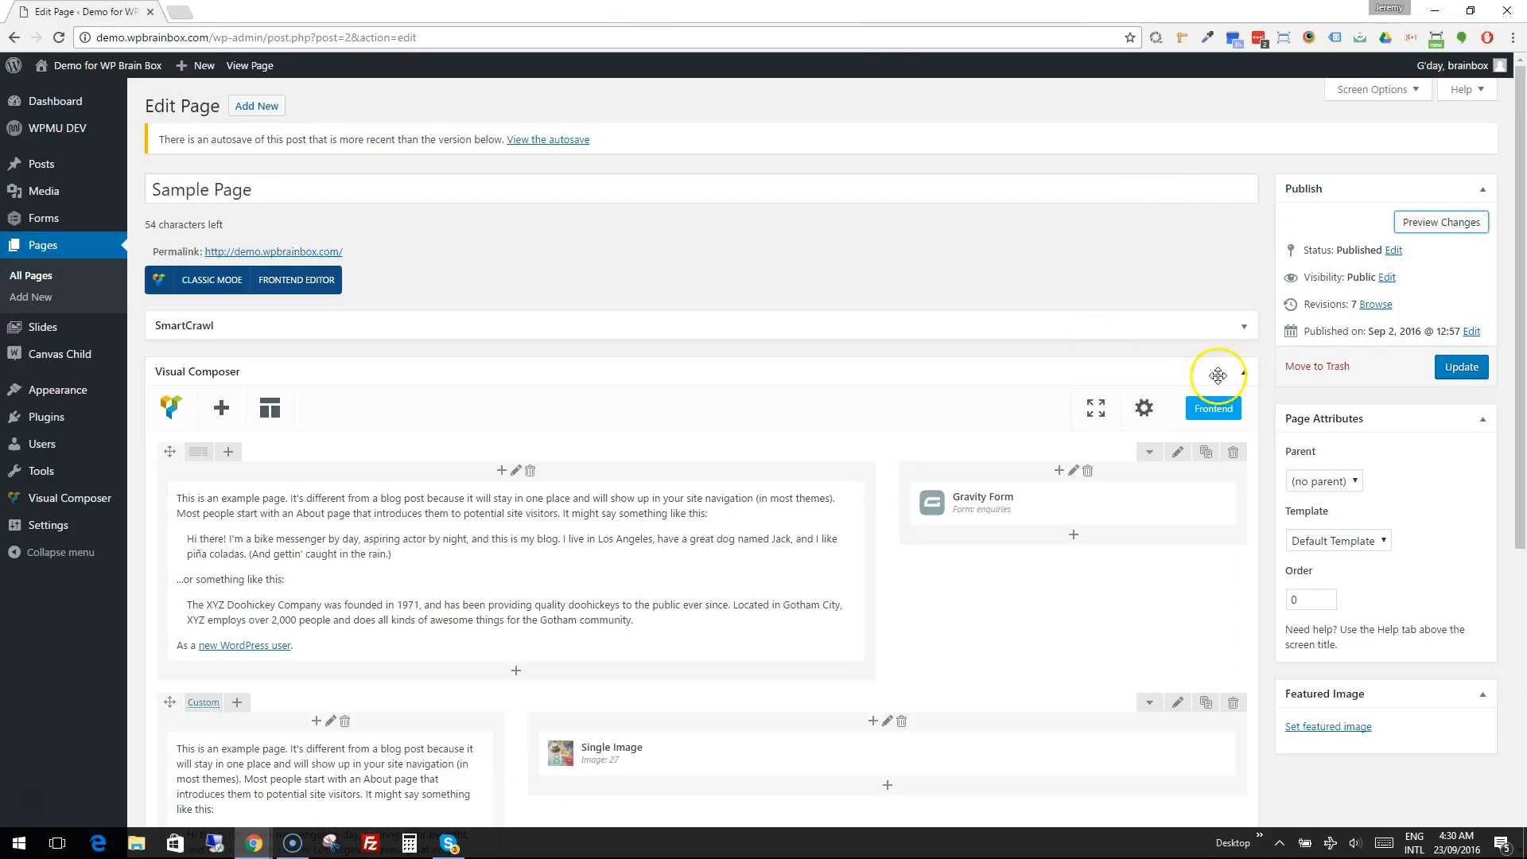
Step: Update Sample Page so the form layout is live, with the Page updated notice shown
click(1461, 366)
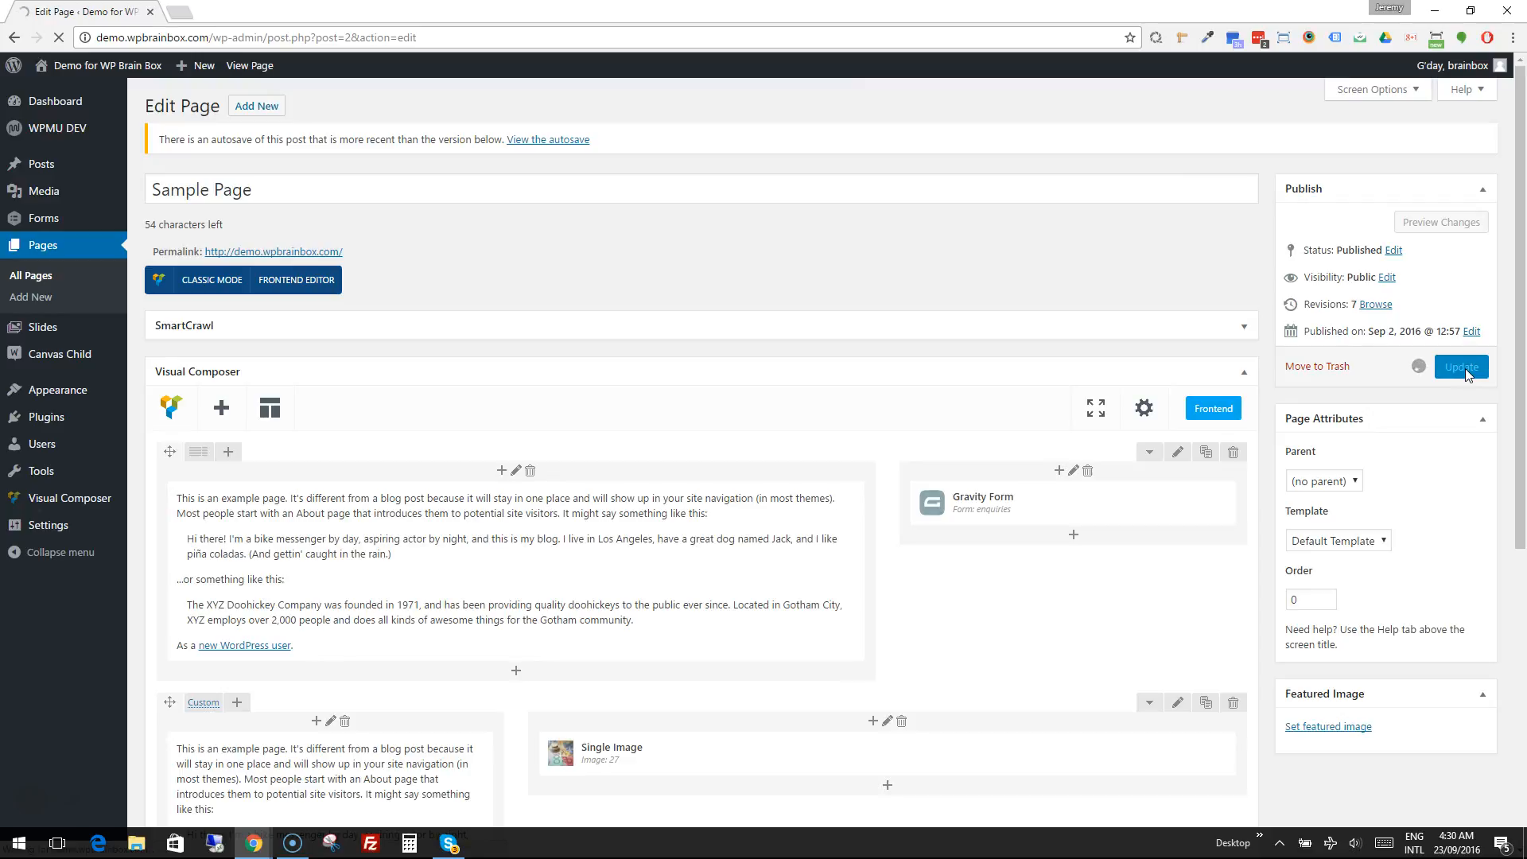
click(1460, 367)
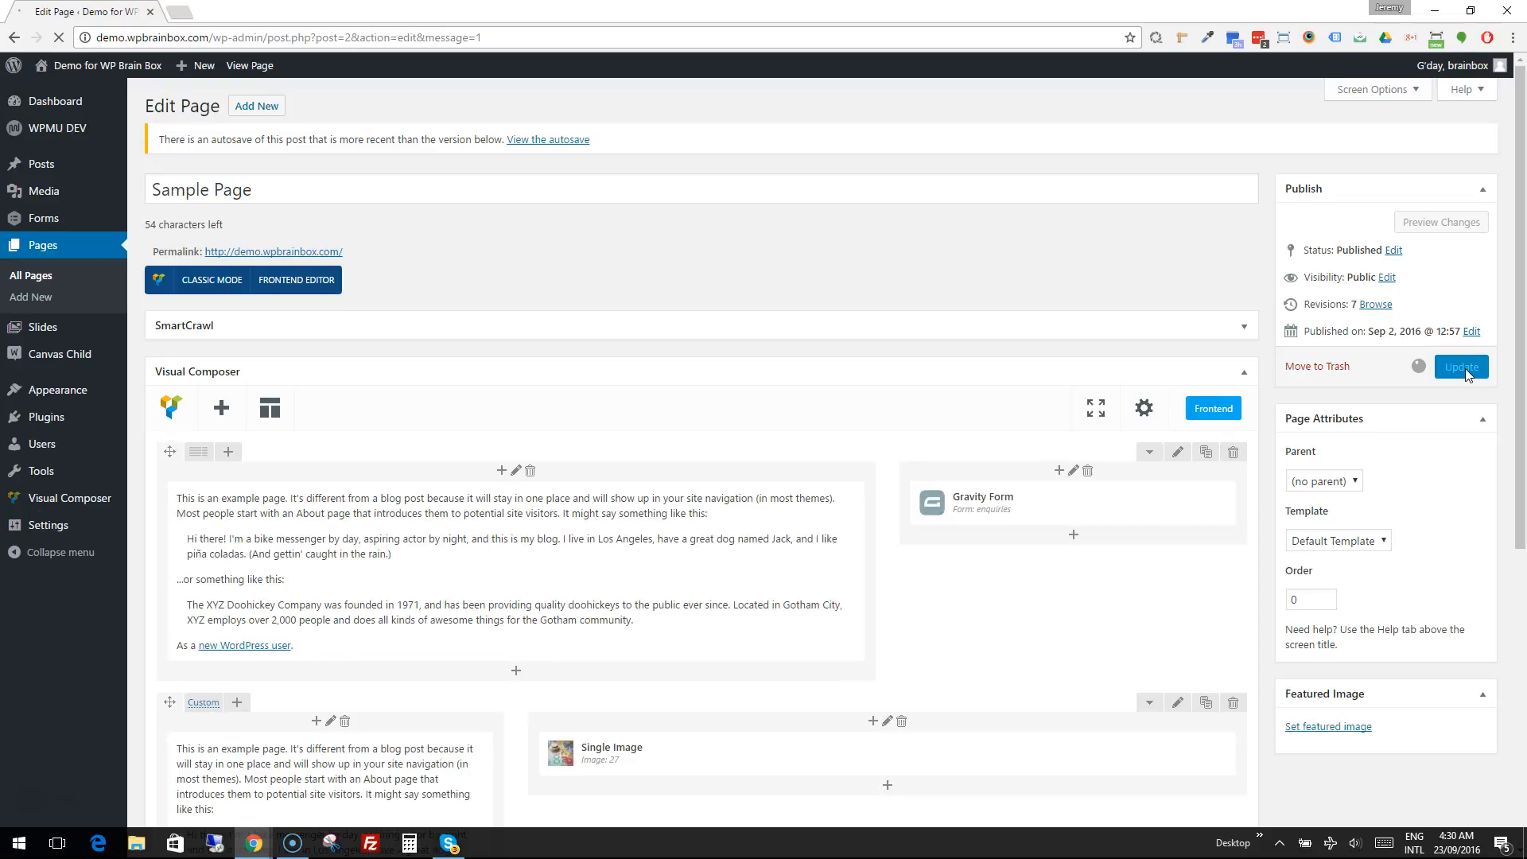
click(1460, 366)
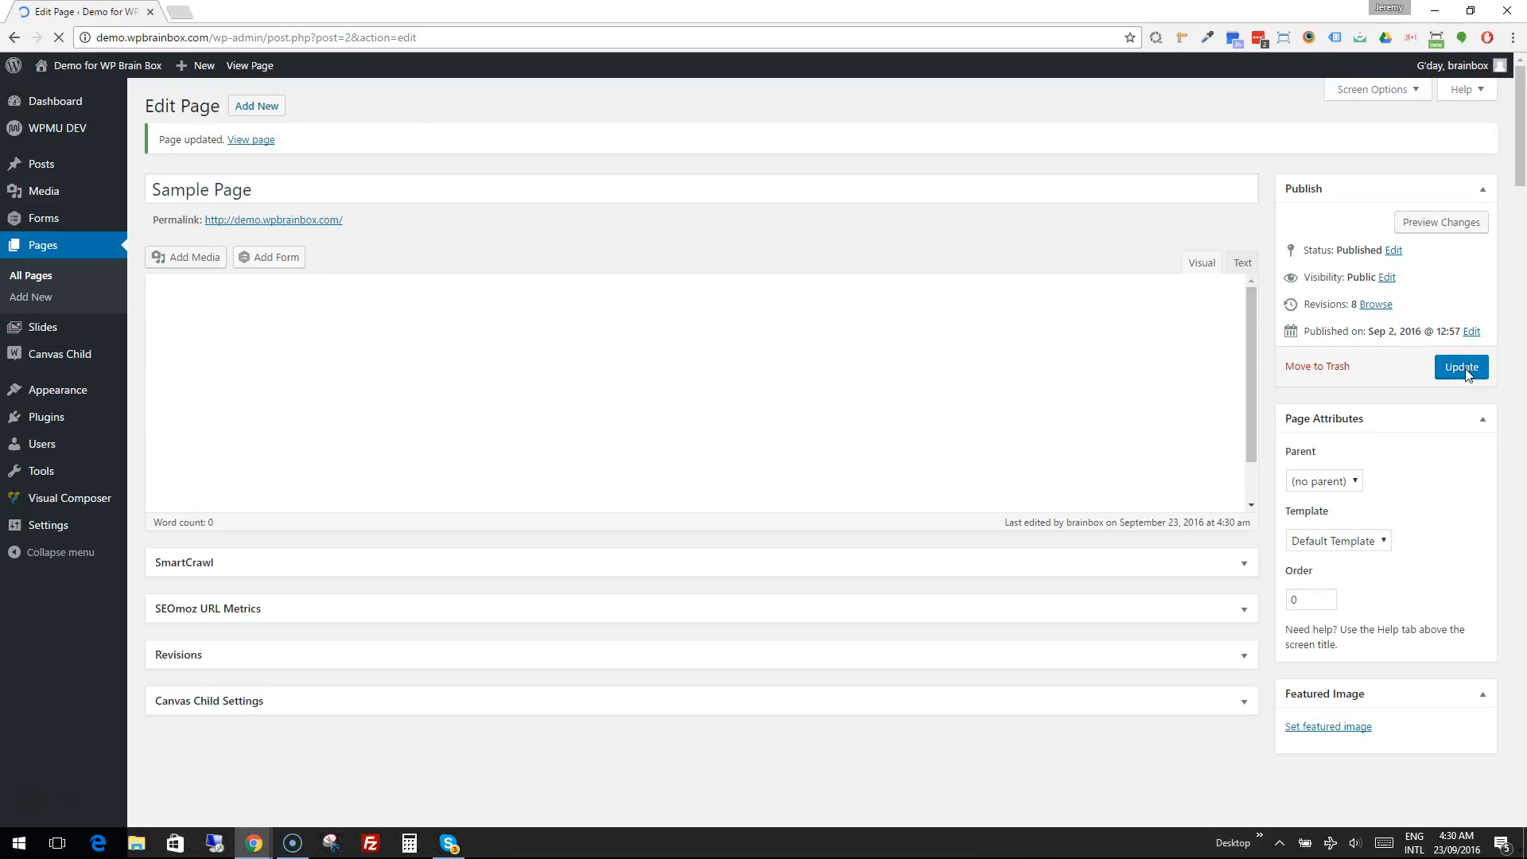
click(1460, 368)
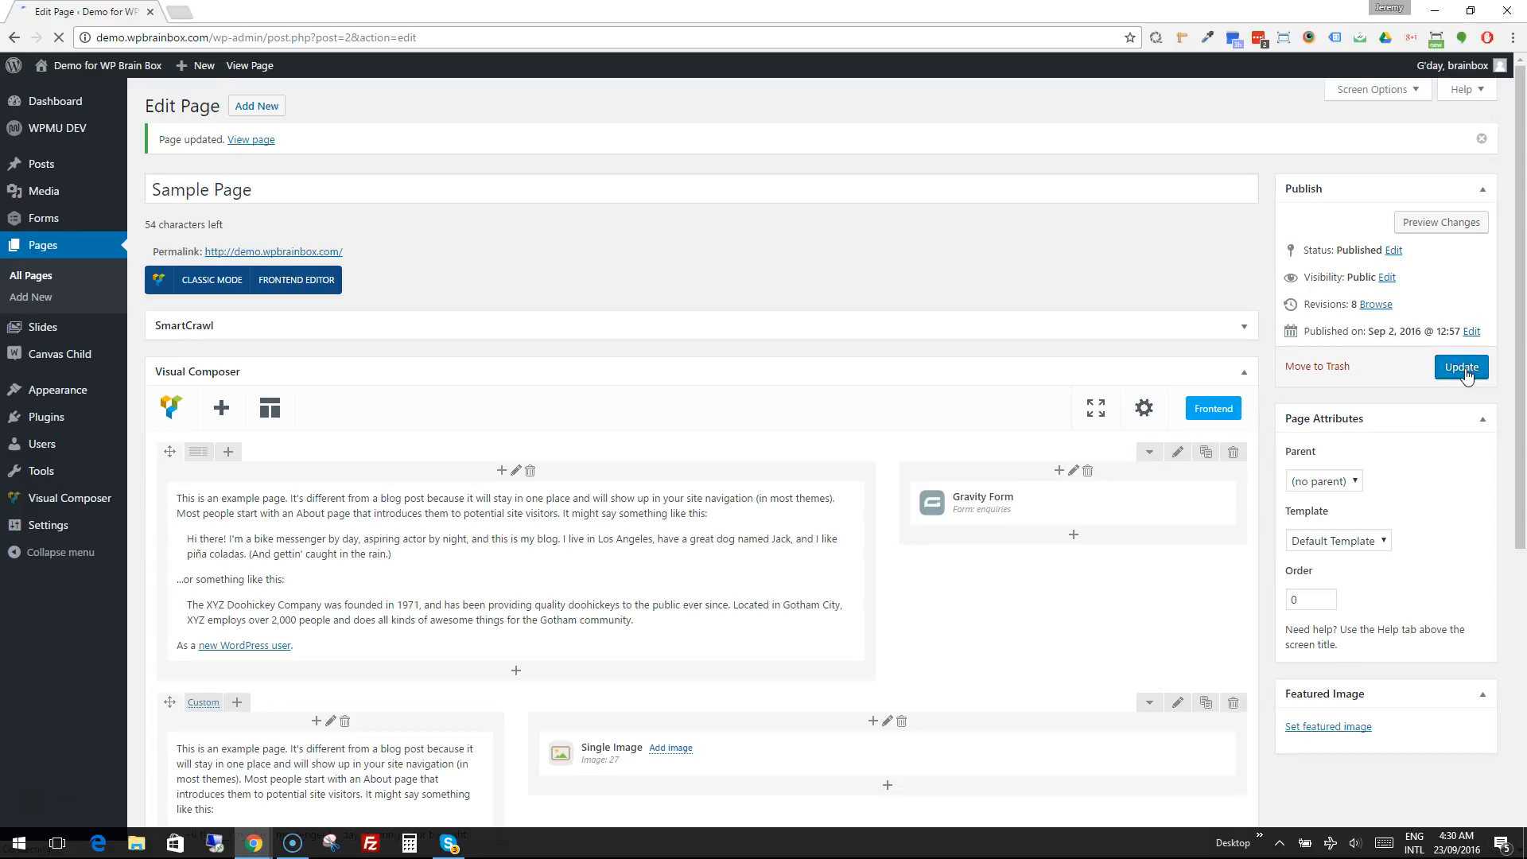